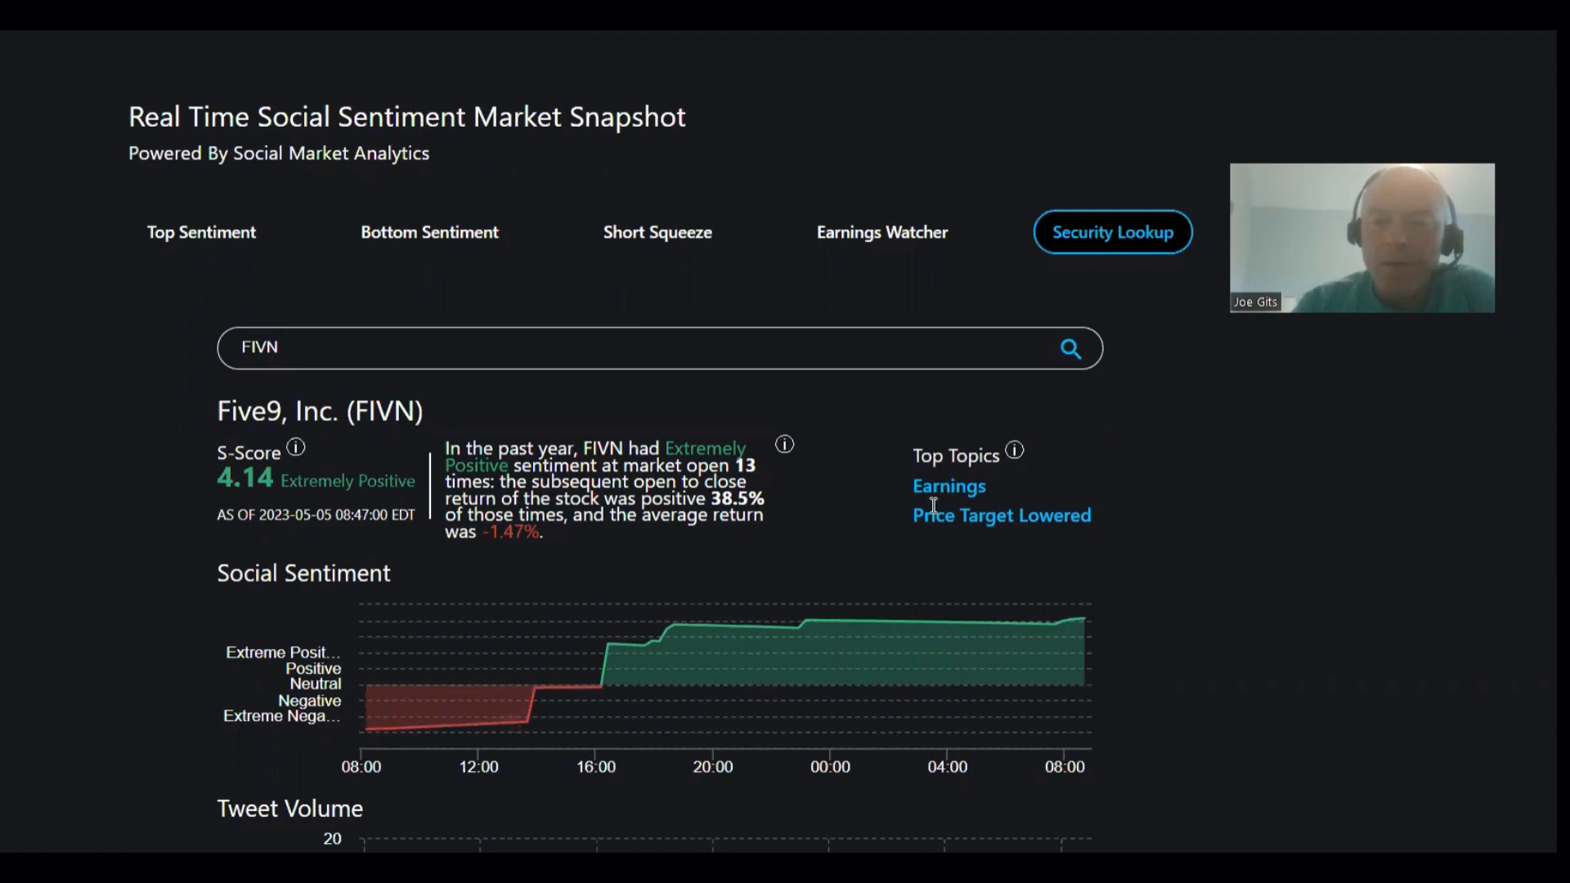
- Open the Top Sentiment lookups for Bill.com Holdings (BILL), then Shake Shack (SHAK)
click(200, 231)
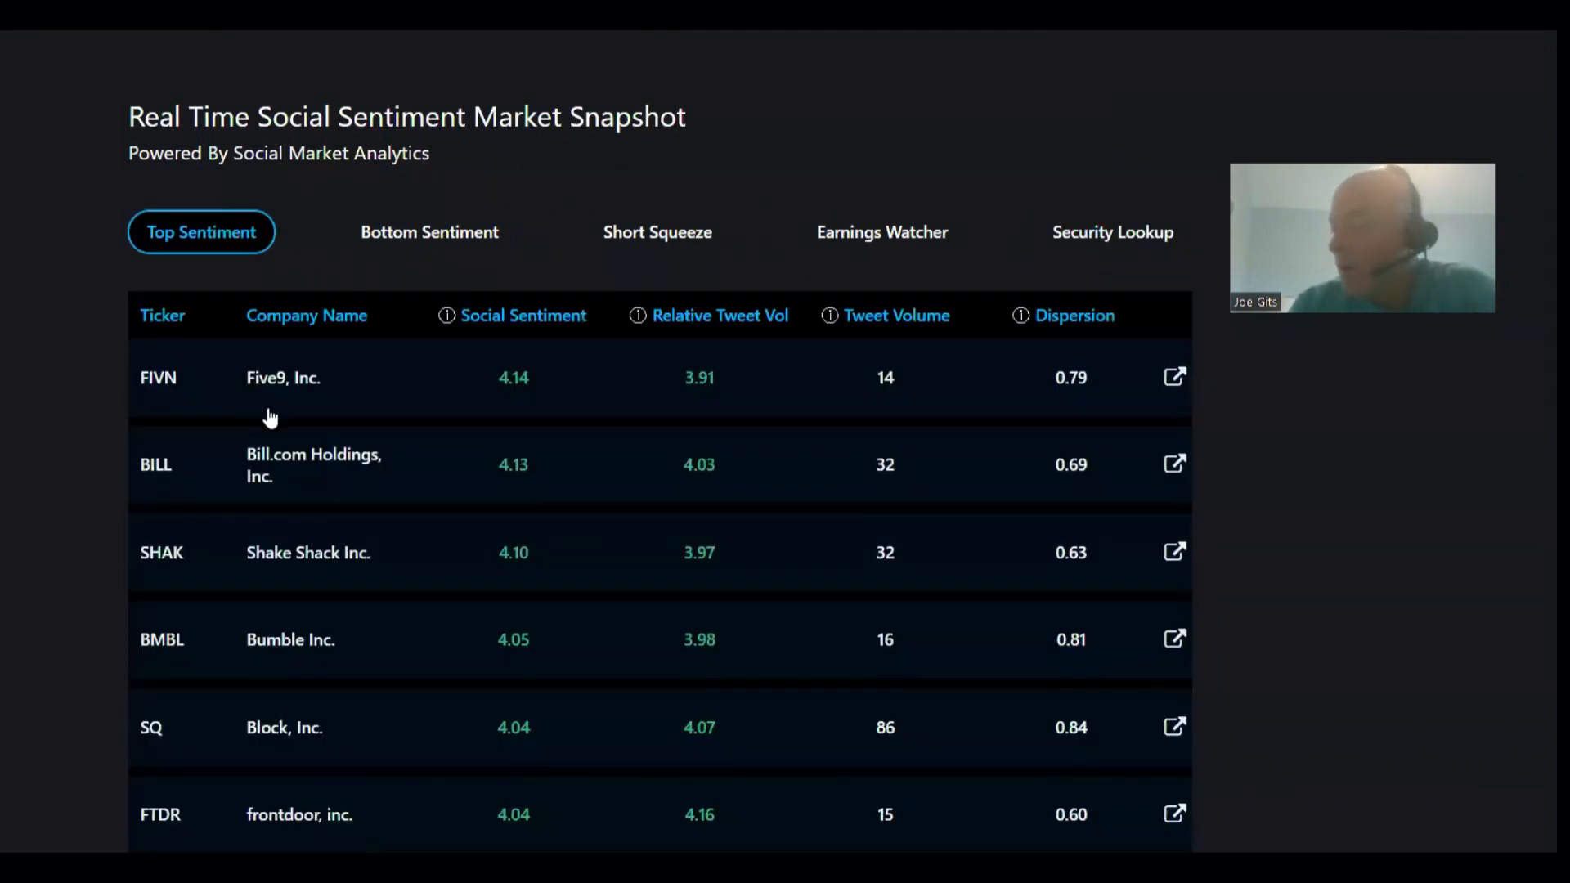
click(1111, 231)
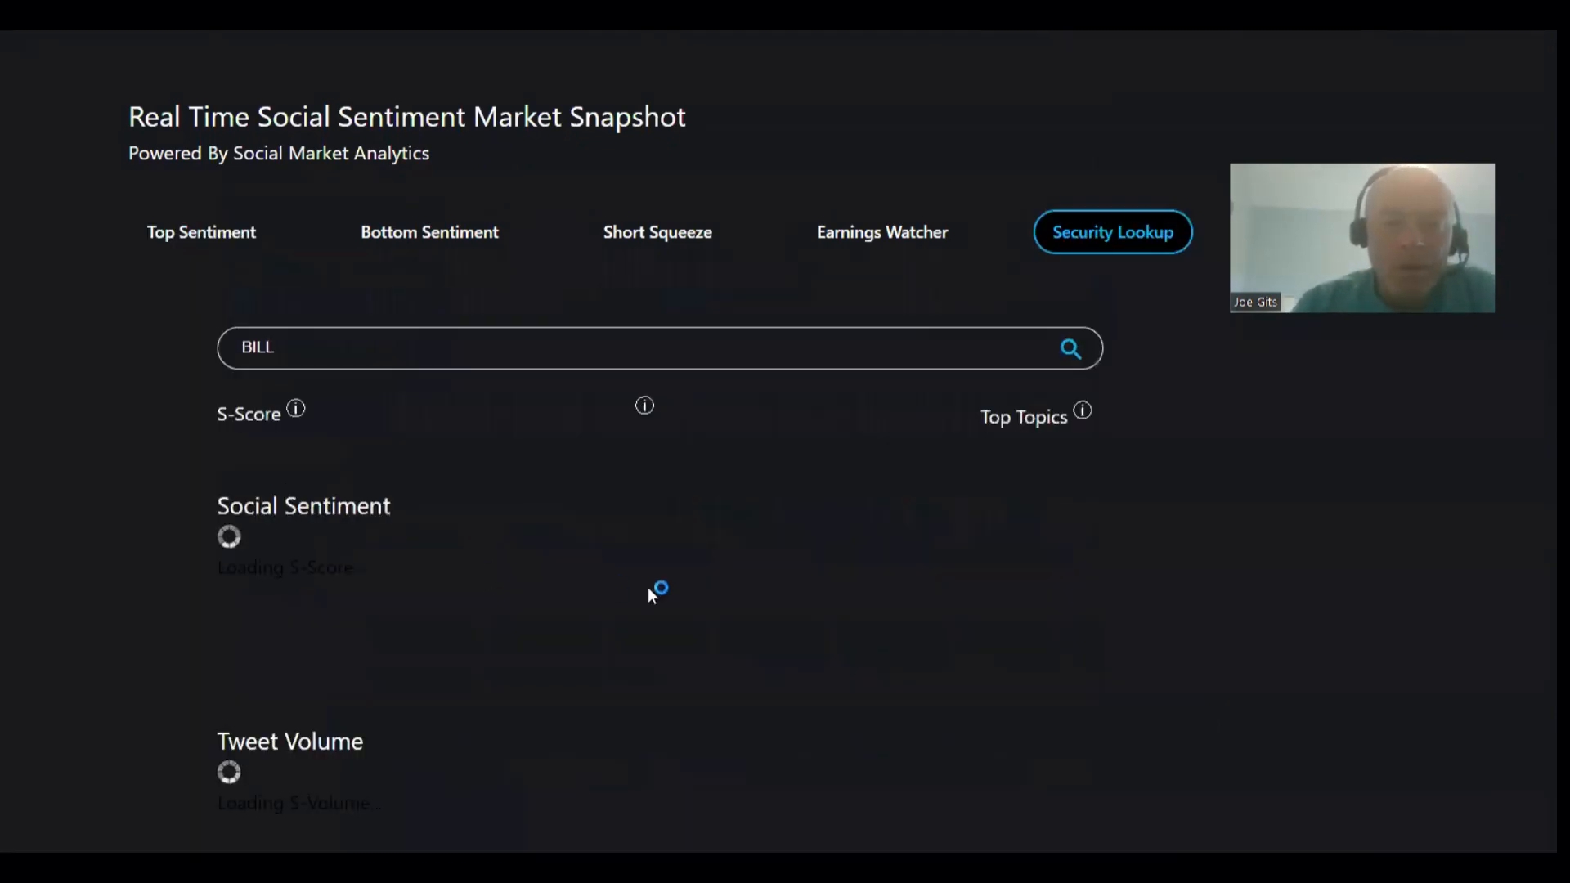
click(1070, 349)
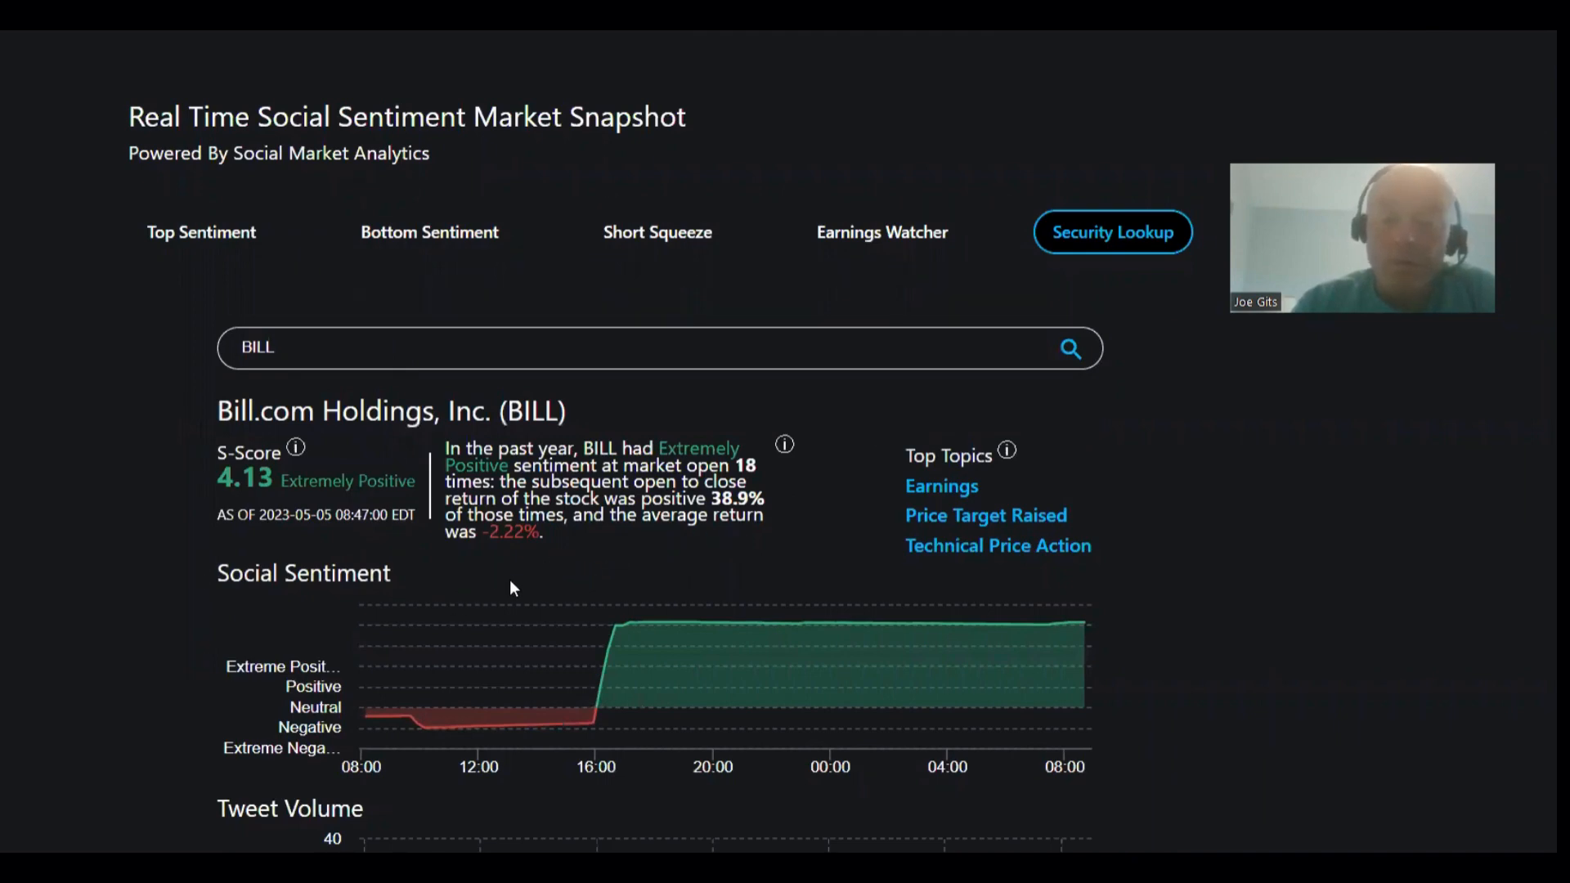
mouse_move(909, 539)
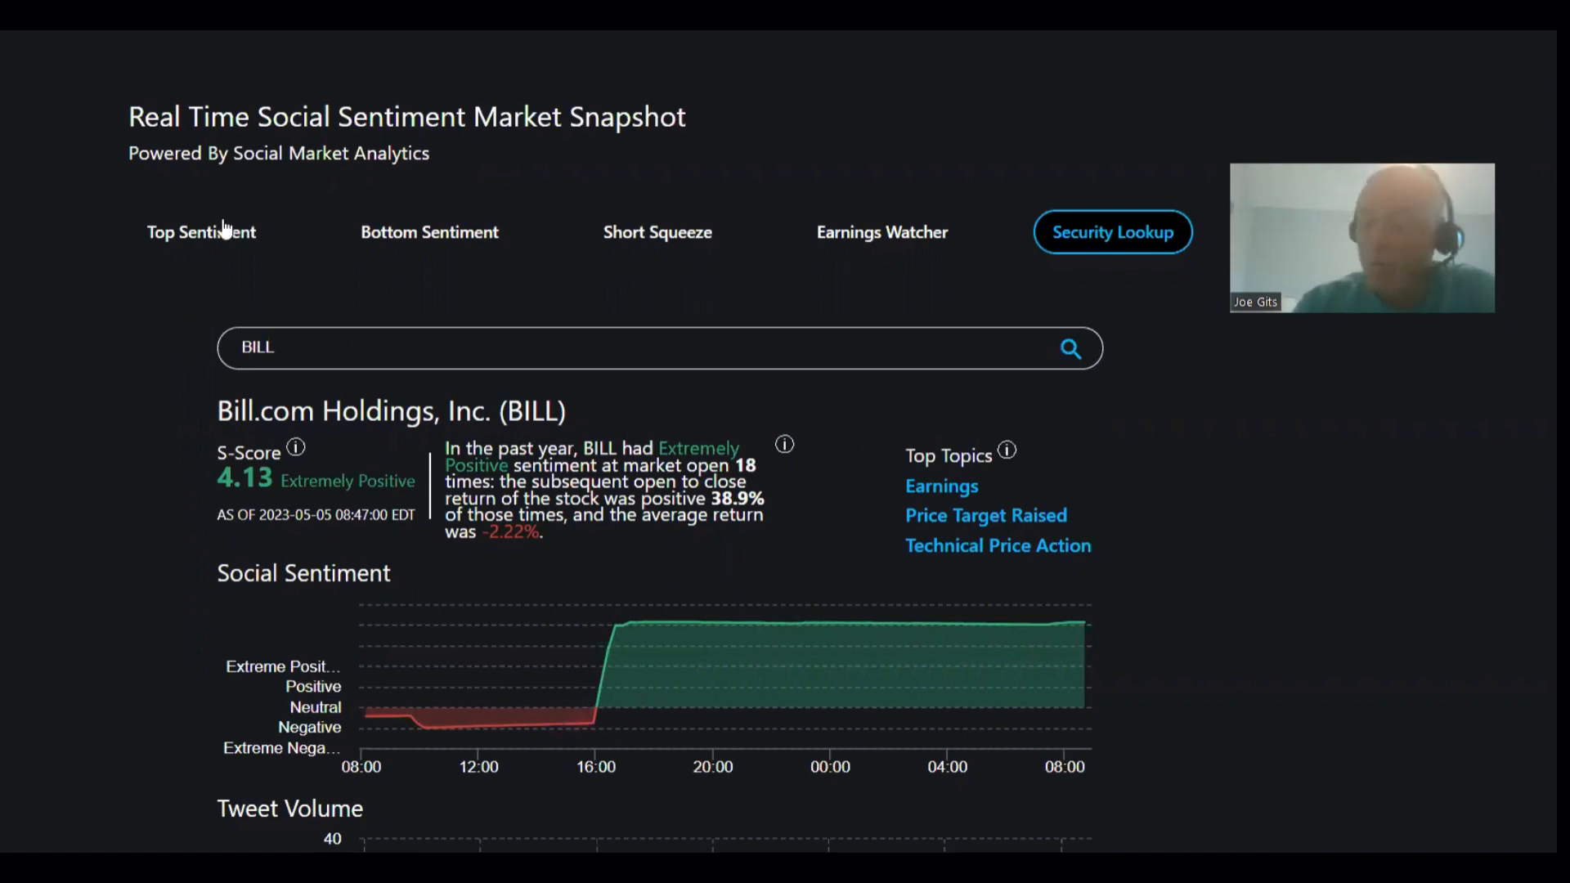
click(201, 231)
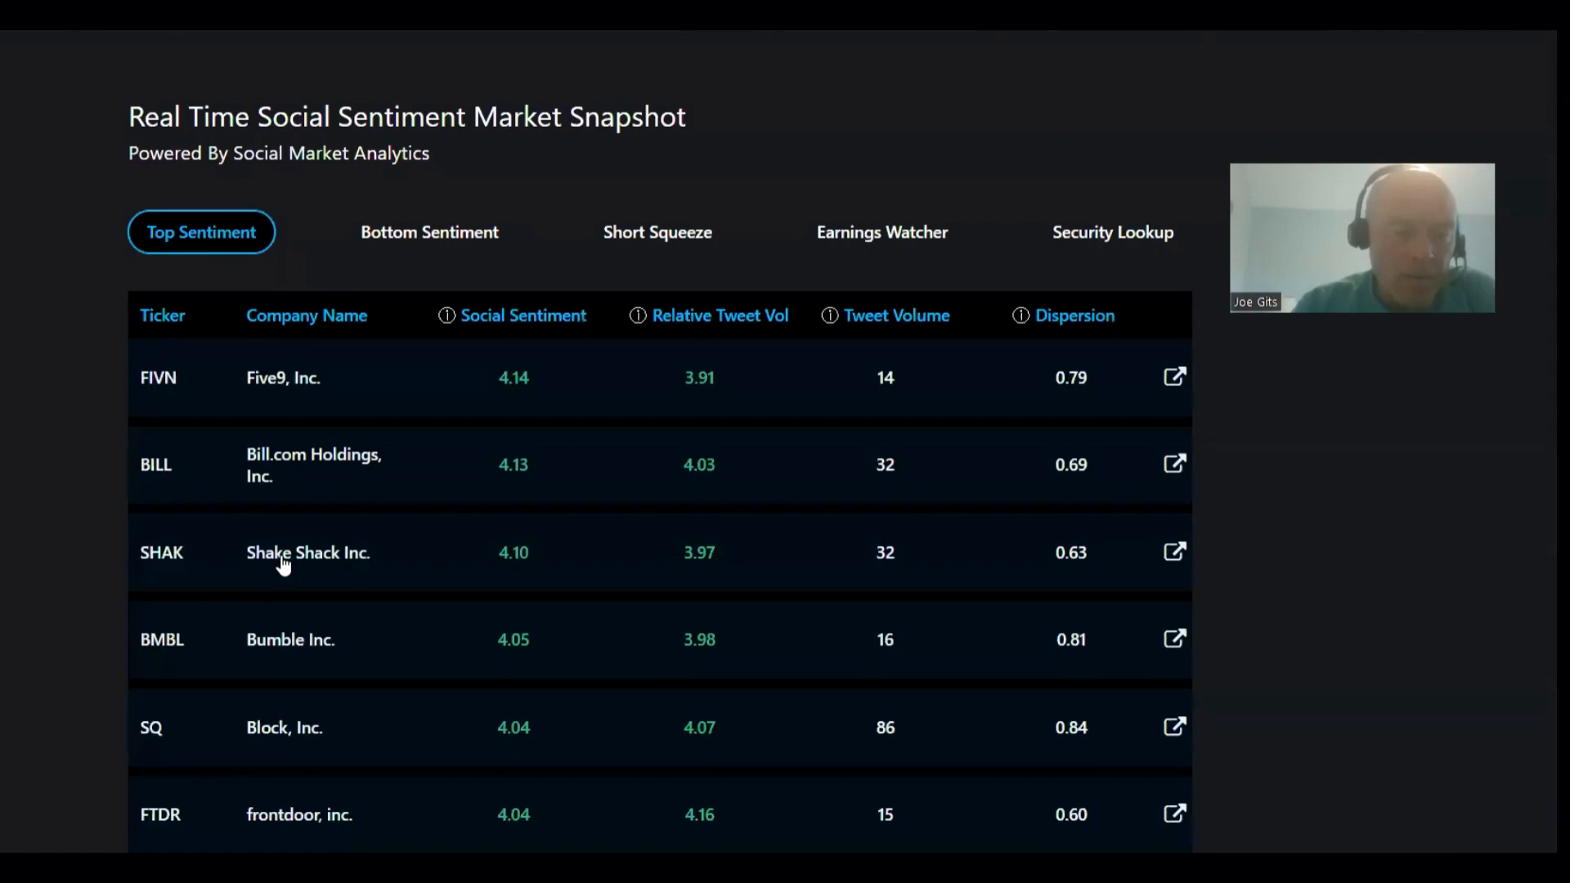
click(1173, 552)
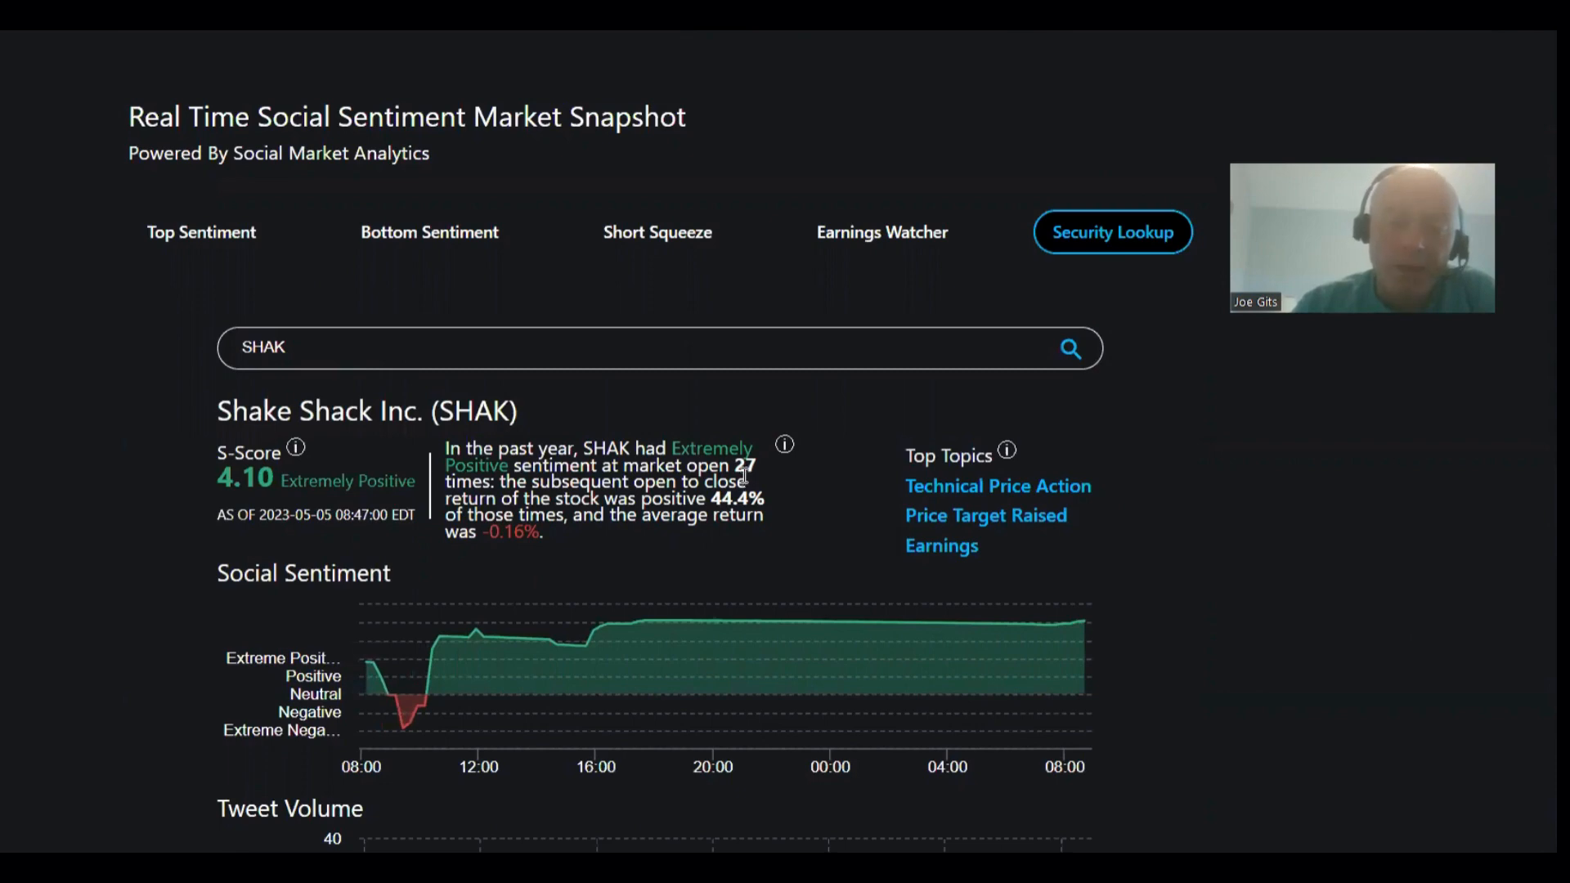
- Review Bumble Inc. (BMBL), then return to Top Sentiment and reach Block, Inc. (SQ)
click(200, 231)
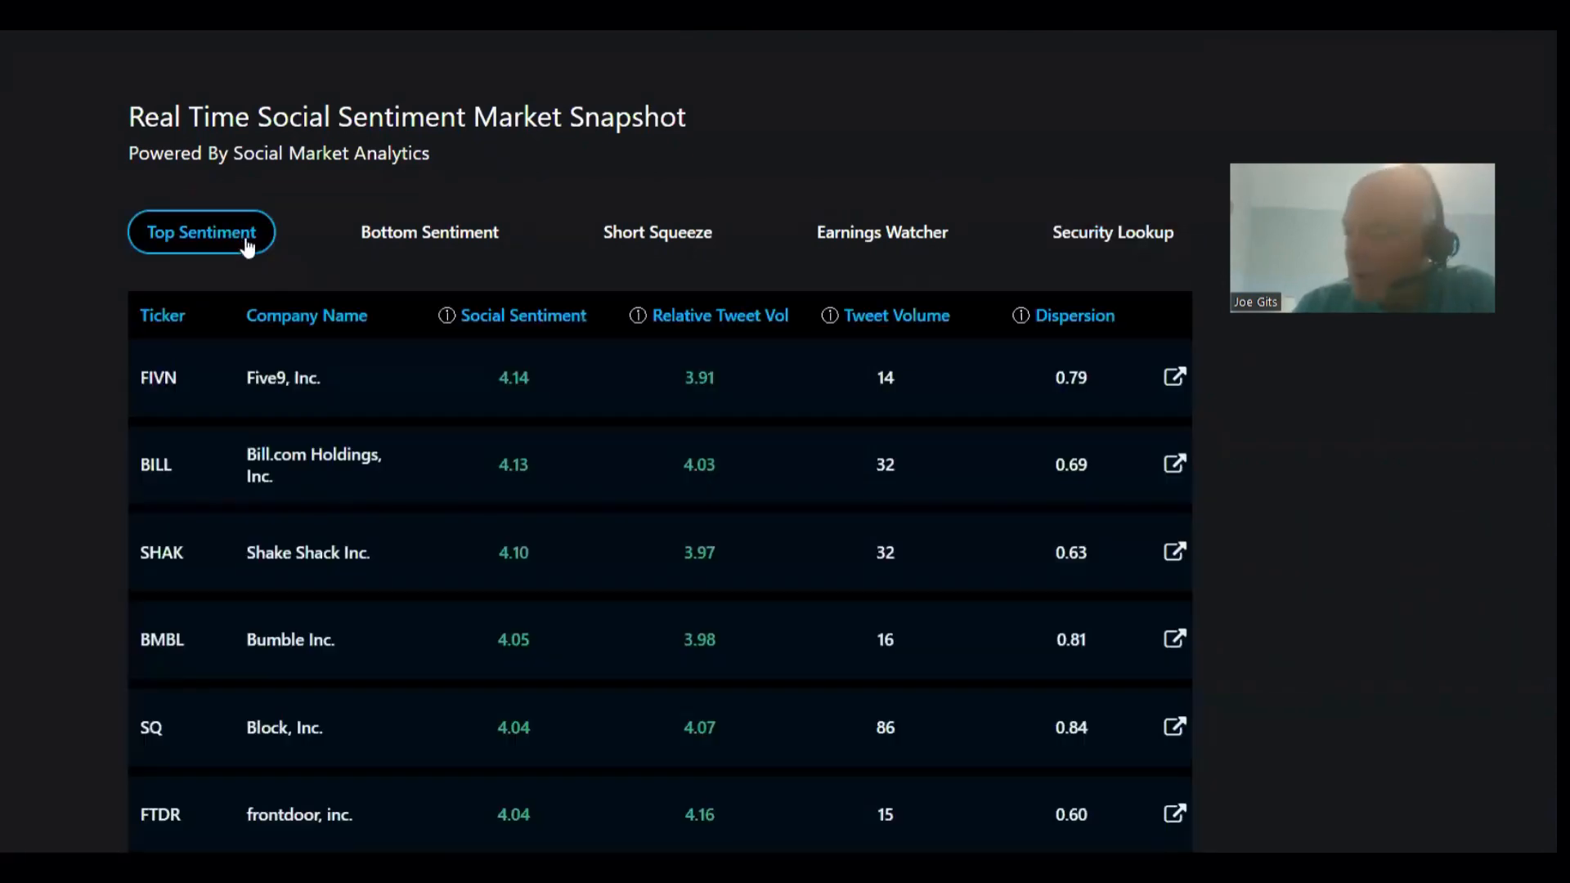
mouse_move(265, 642)
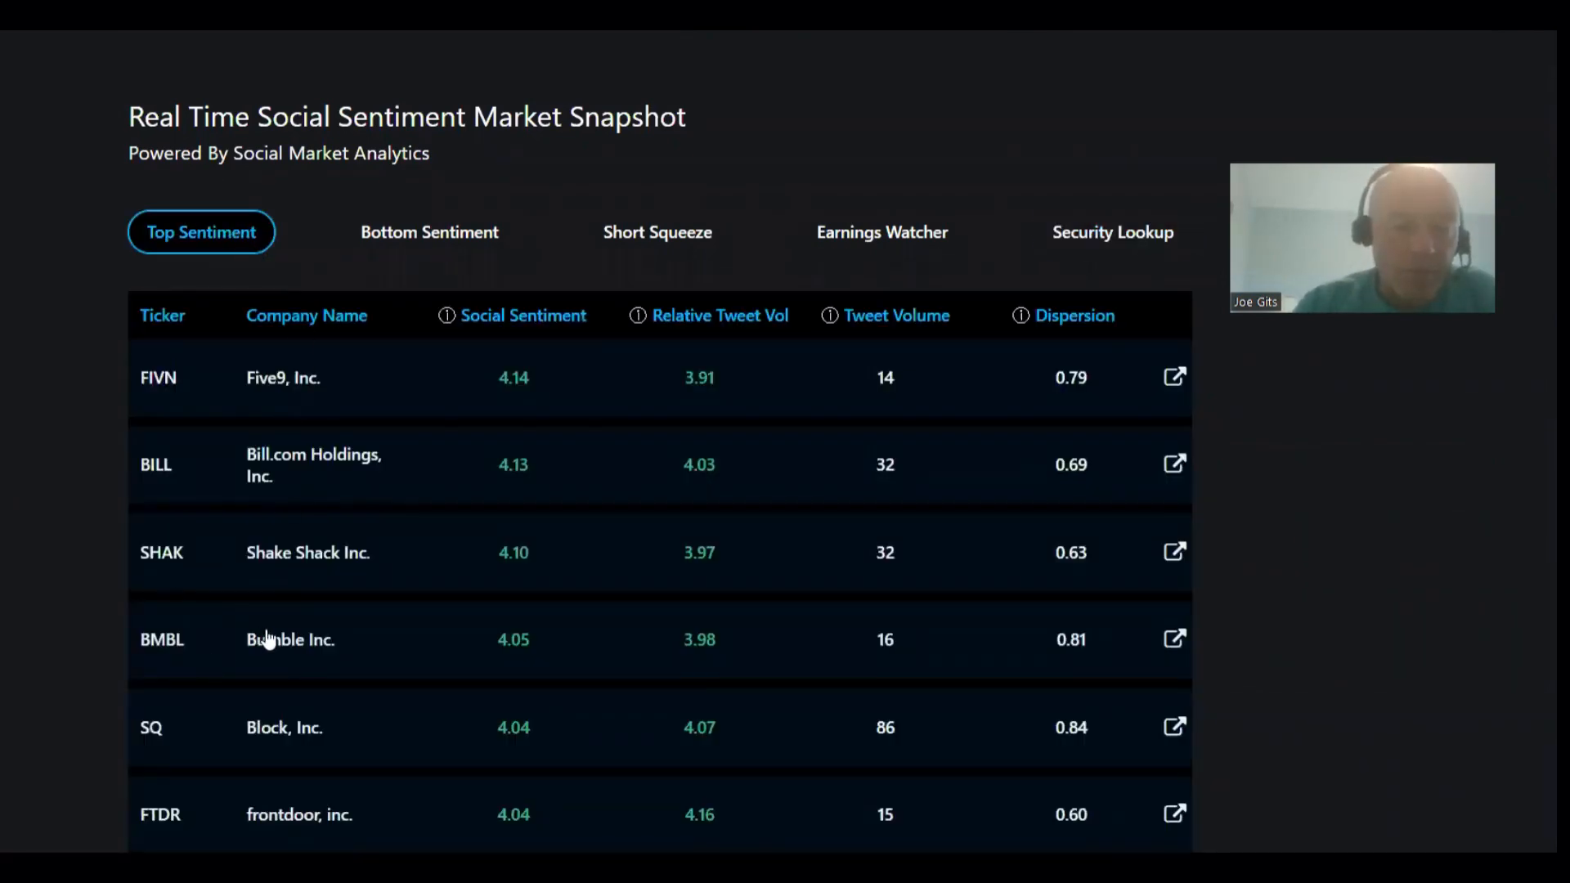
click(1174, 638)
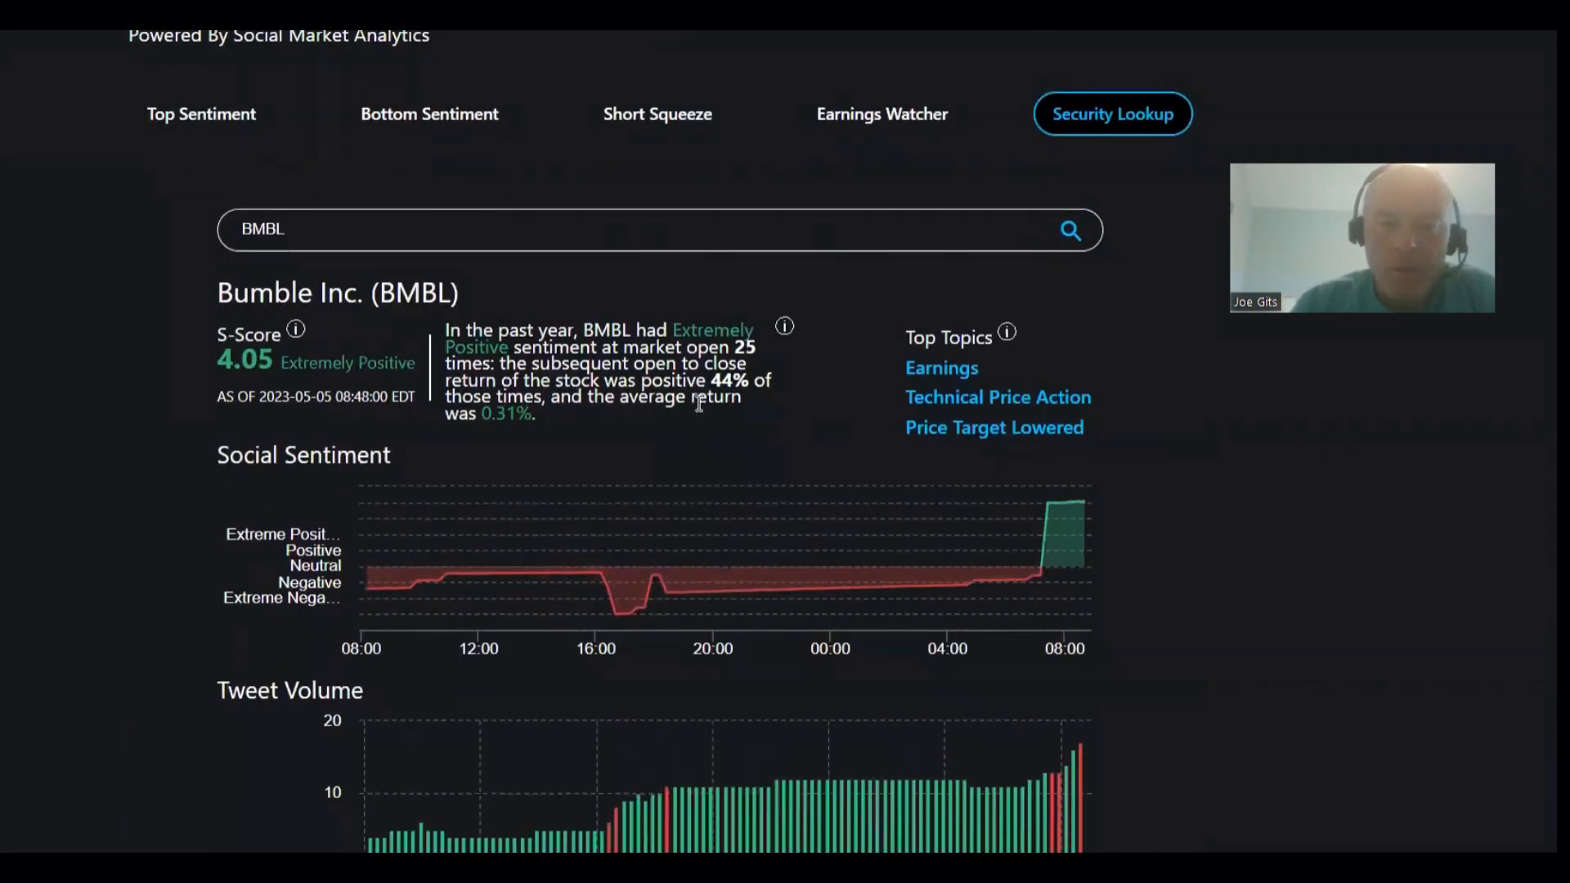
mouse_move(518, 456)
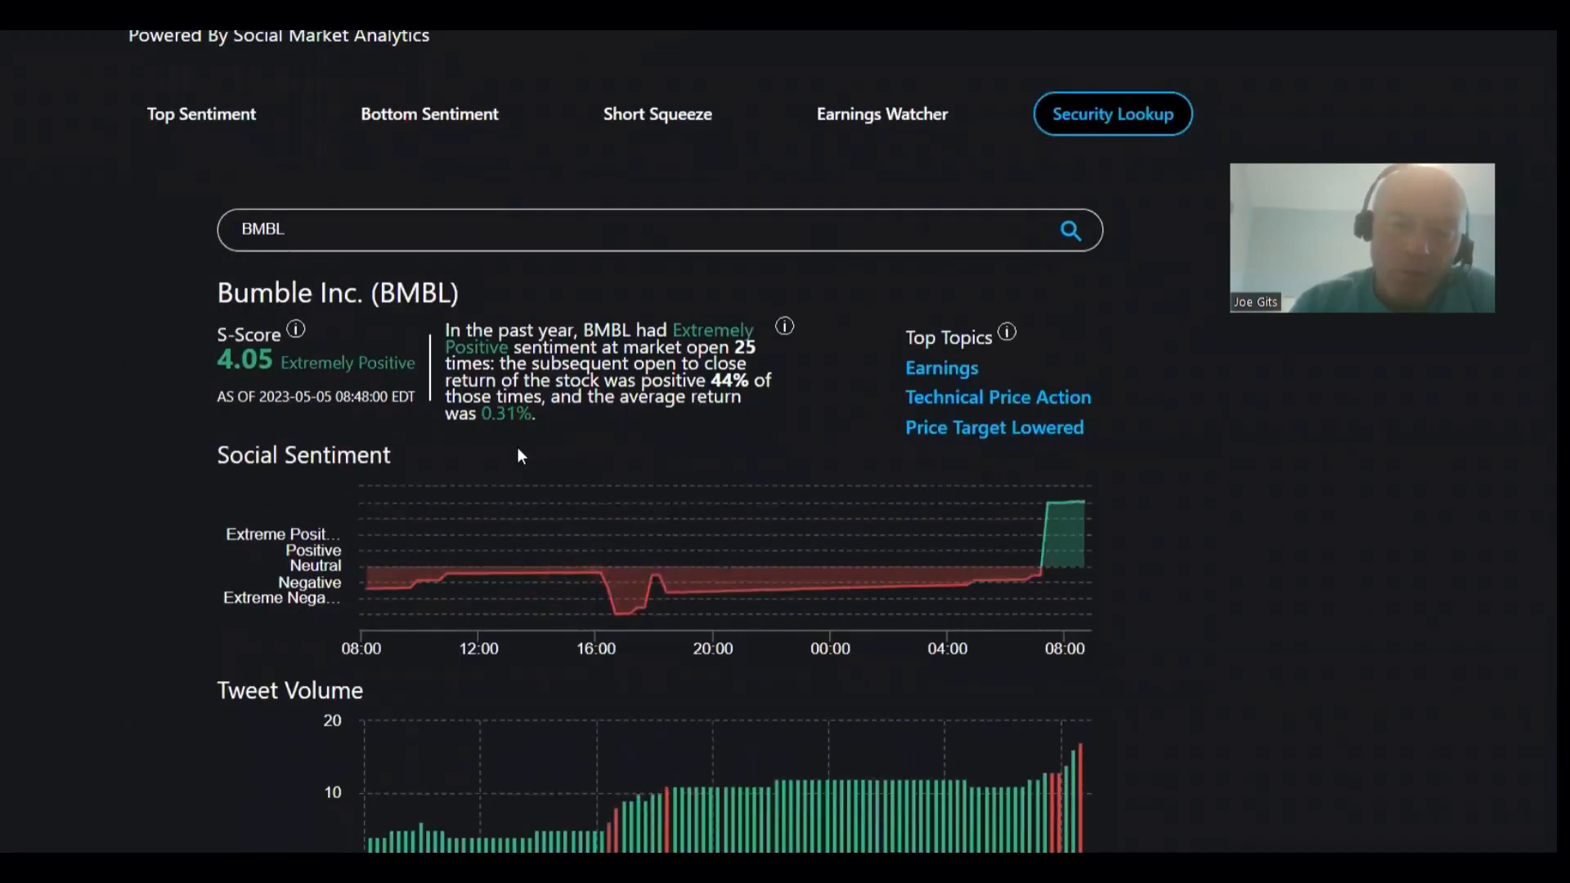
mouse_move(256, 152)
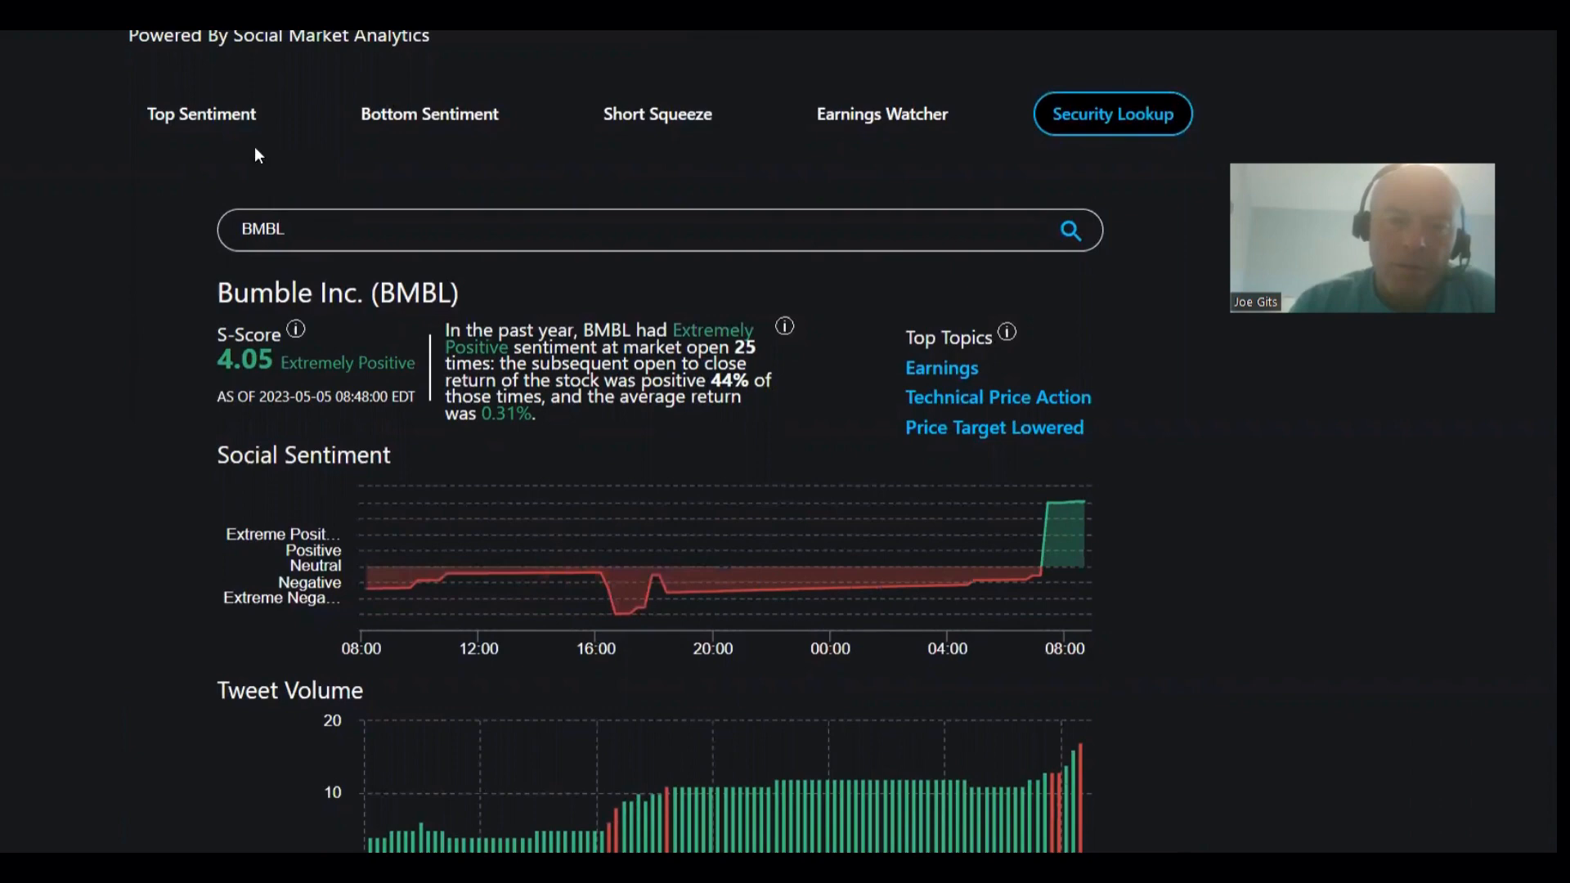
click(201, 112)
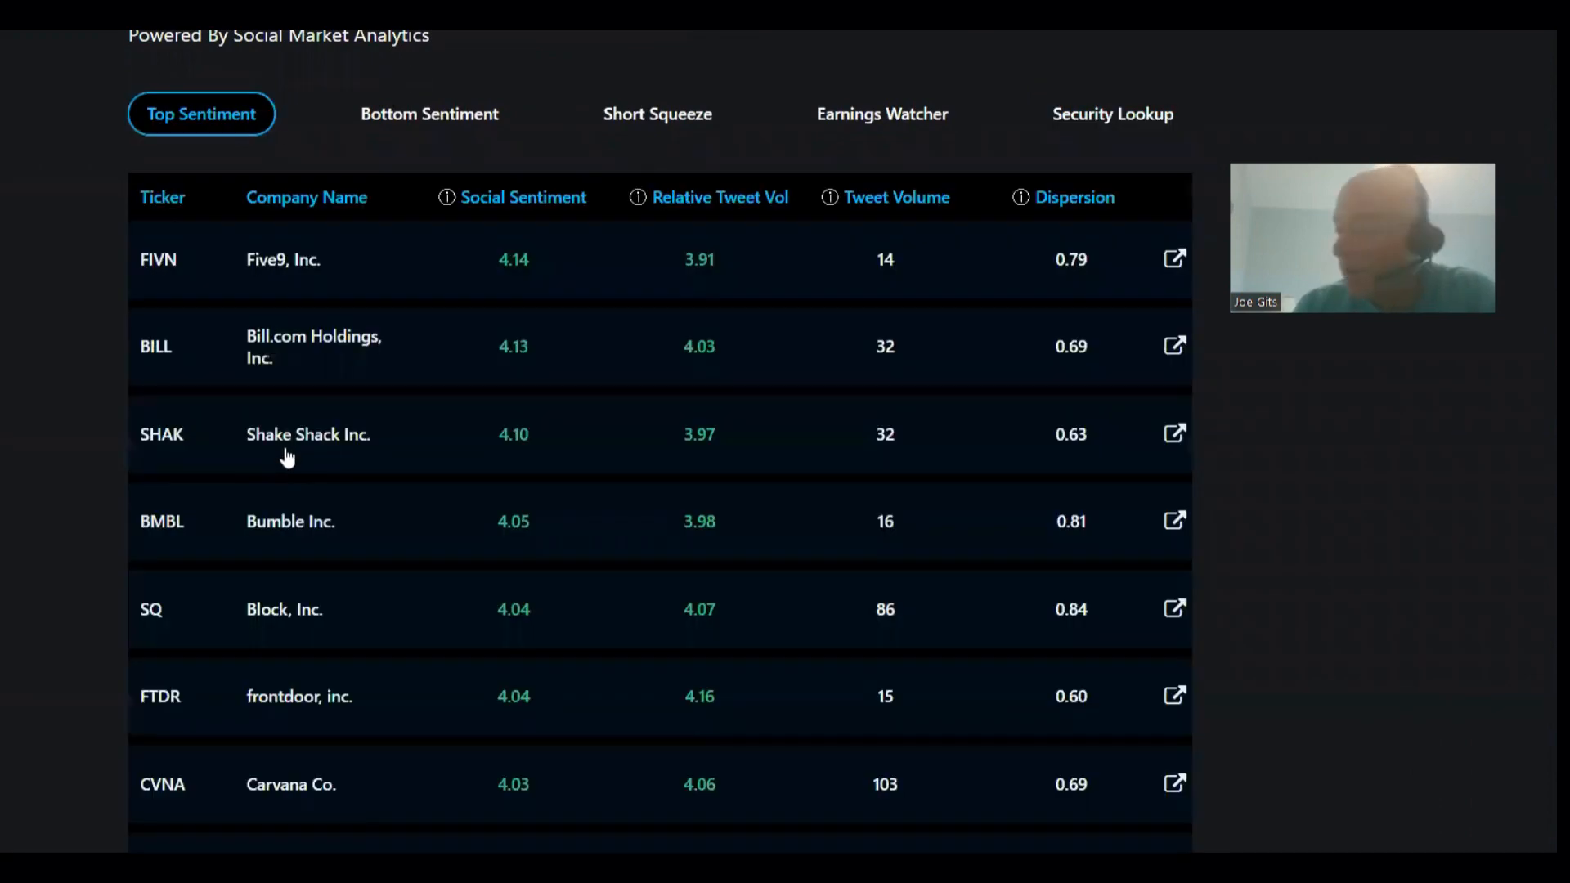
scroll(down, 3)
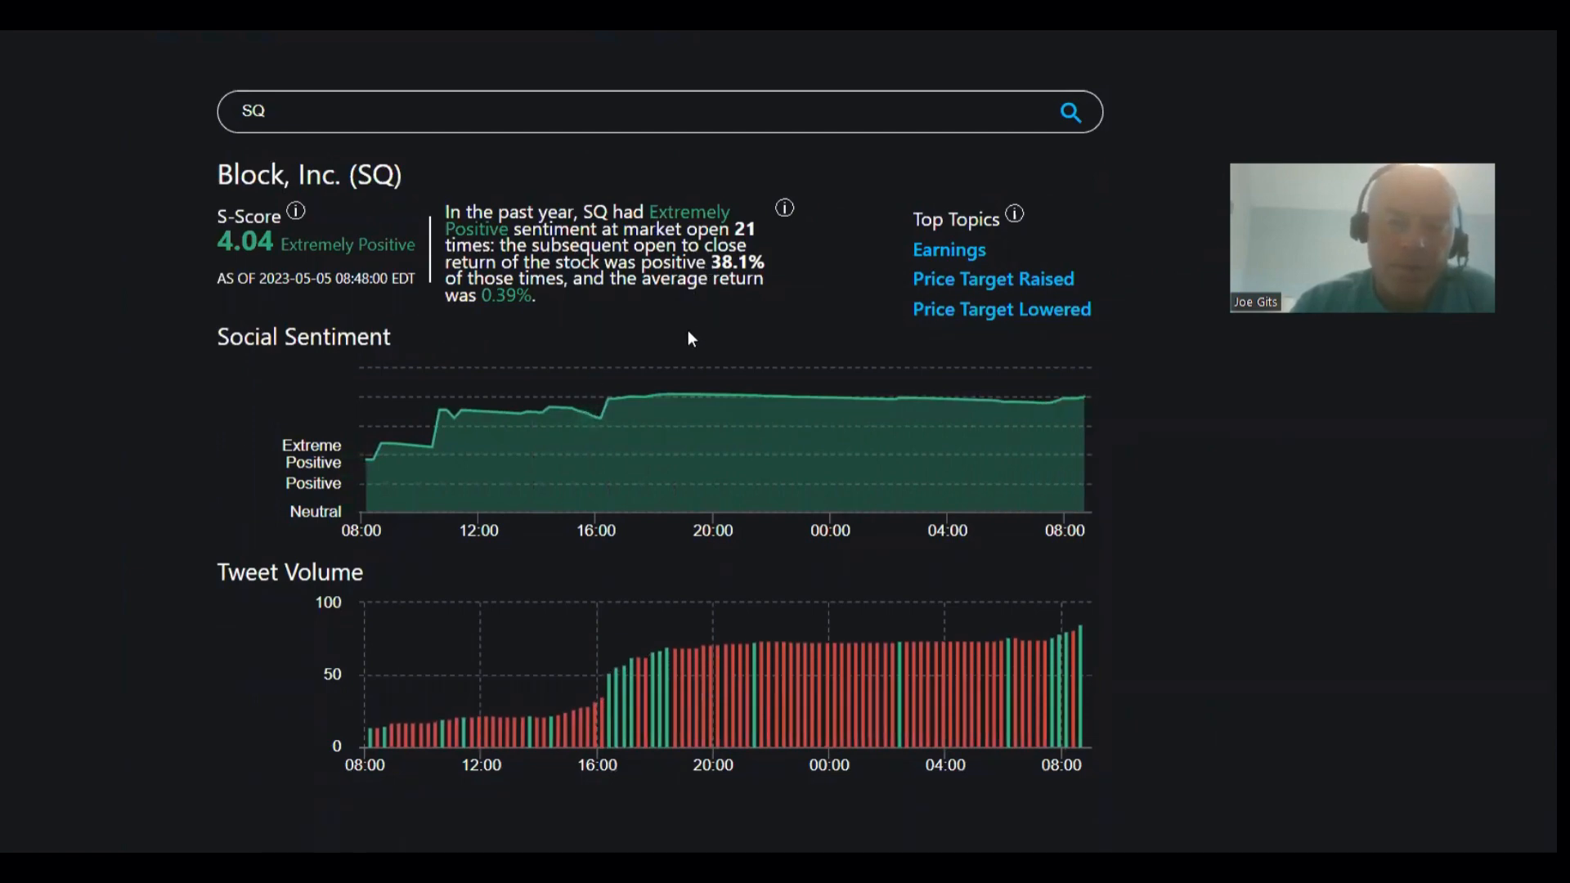
mouse_move(656, 324)
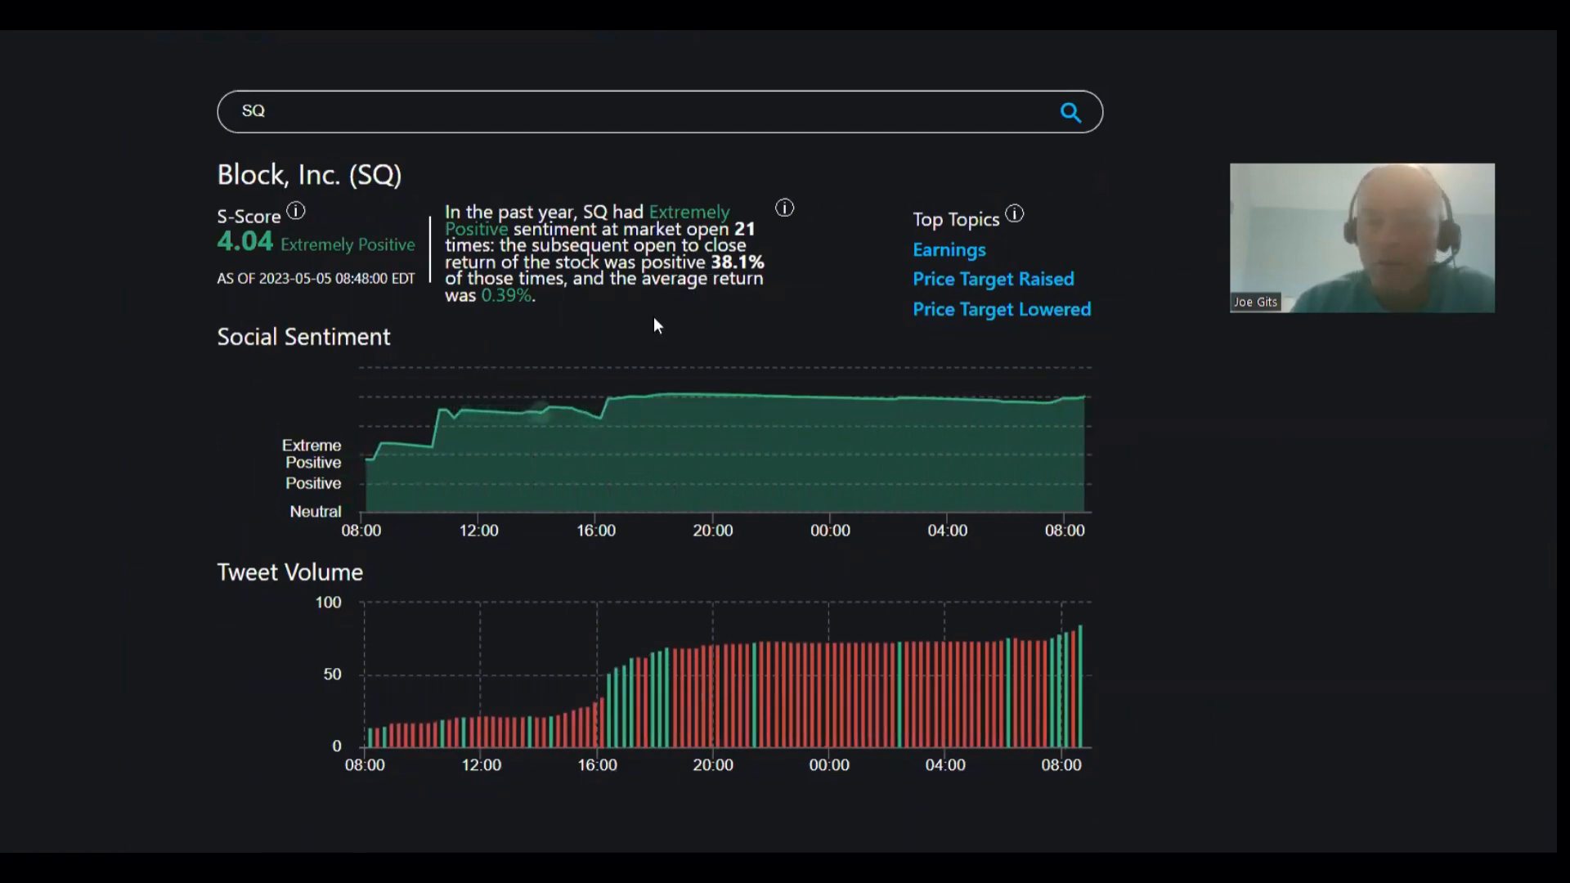
- From Bottom Sentiment, review Paramount Global, Option Care Health, then Lyft Inc. (LYFT)
click(428, 231)
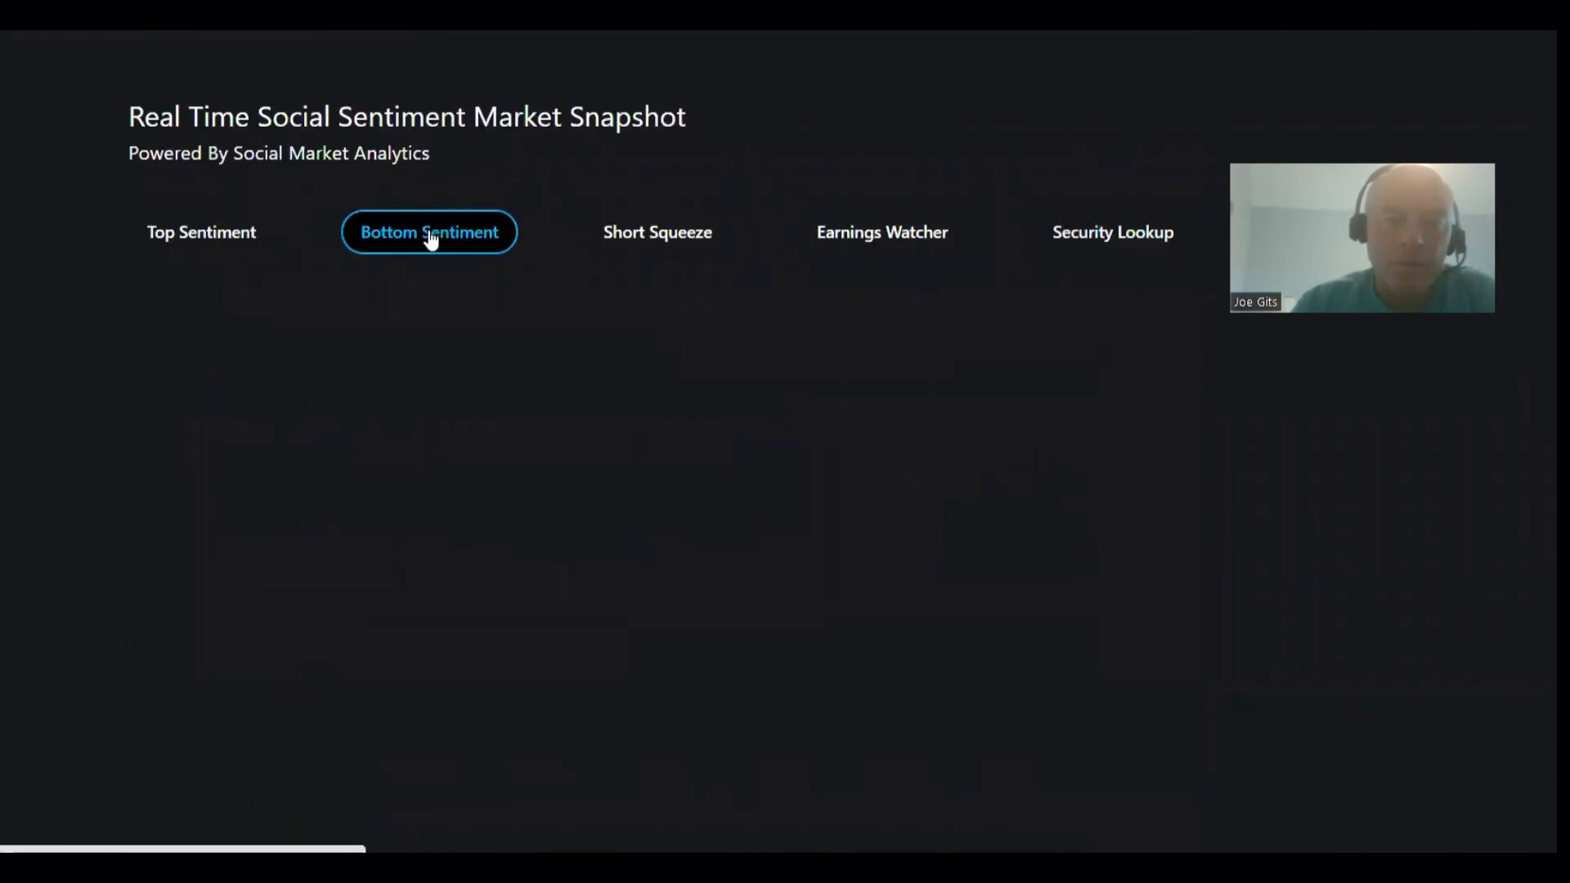
click(428, 231)
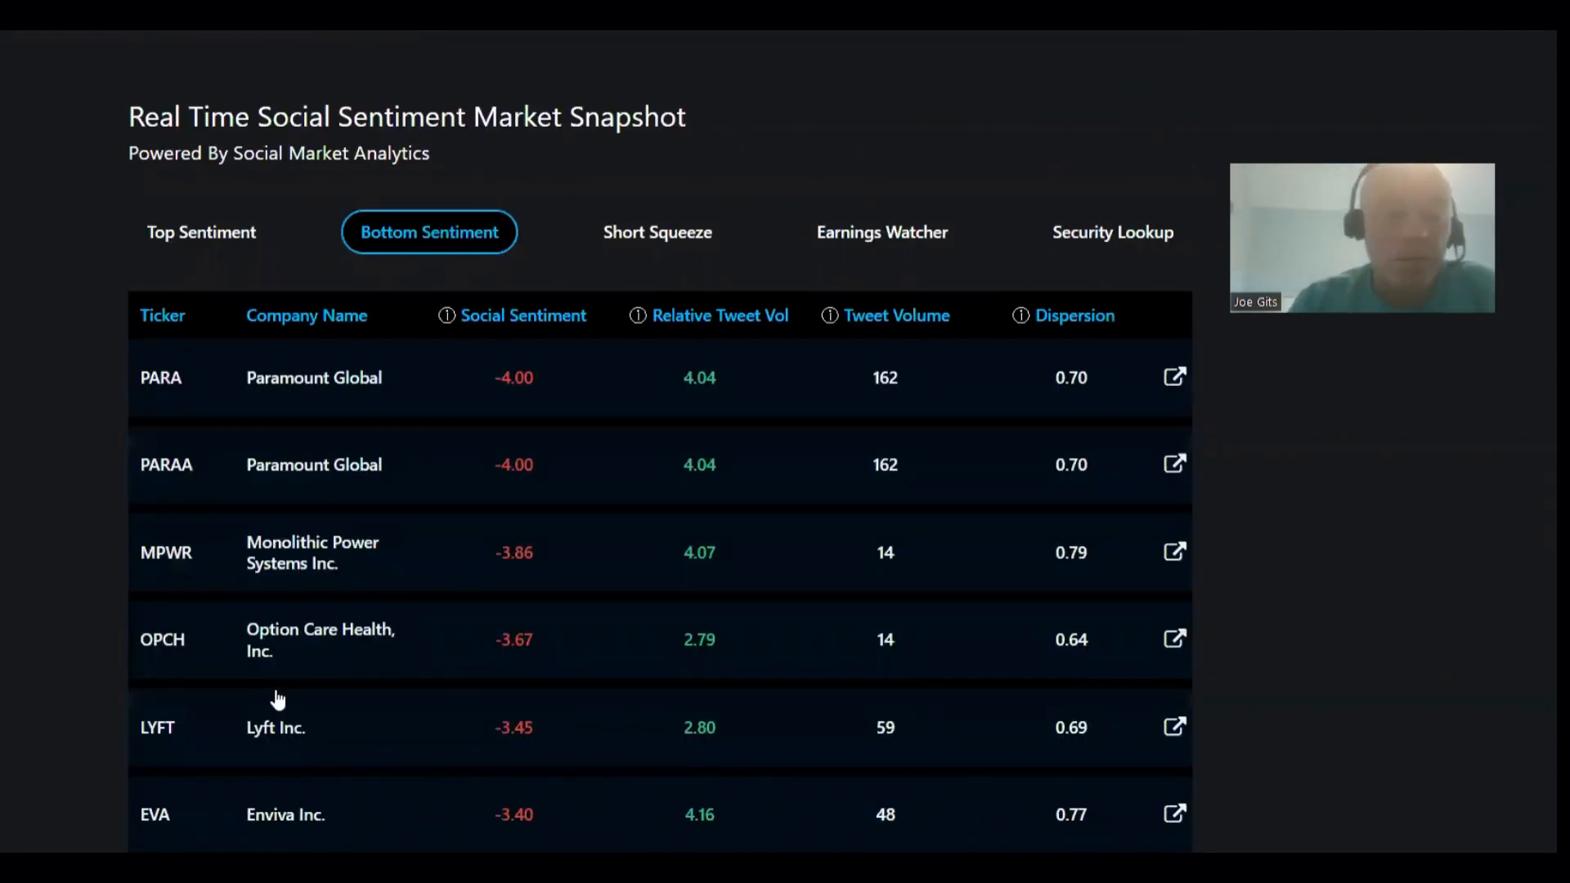
mouse_move(281, 424)
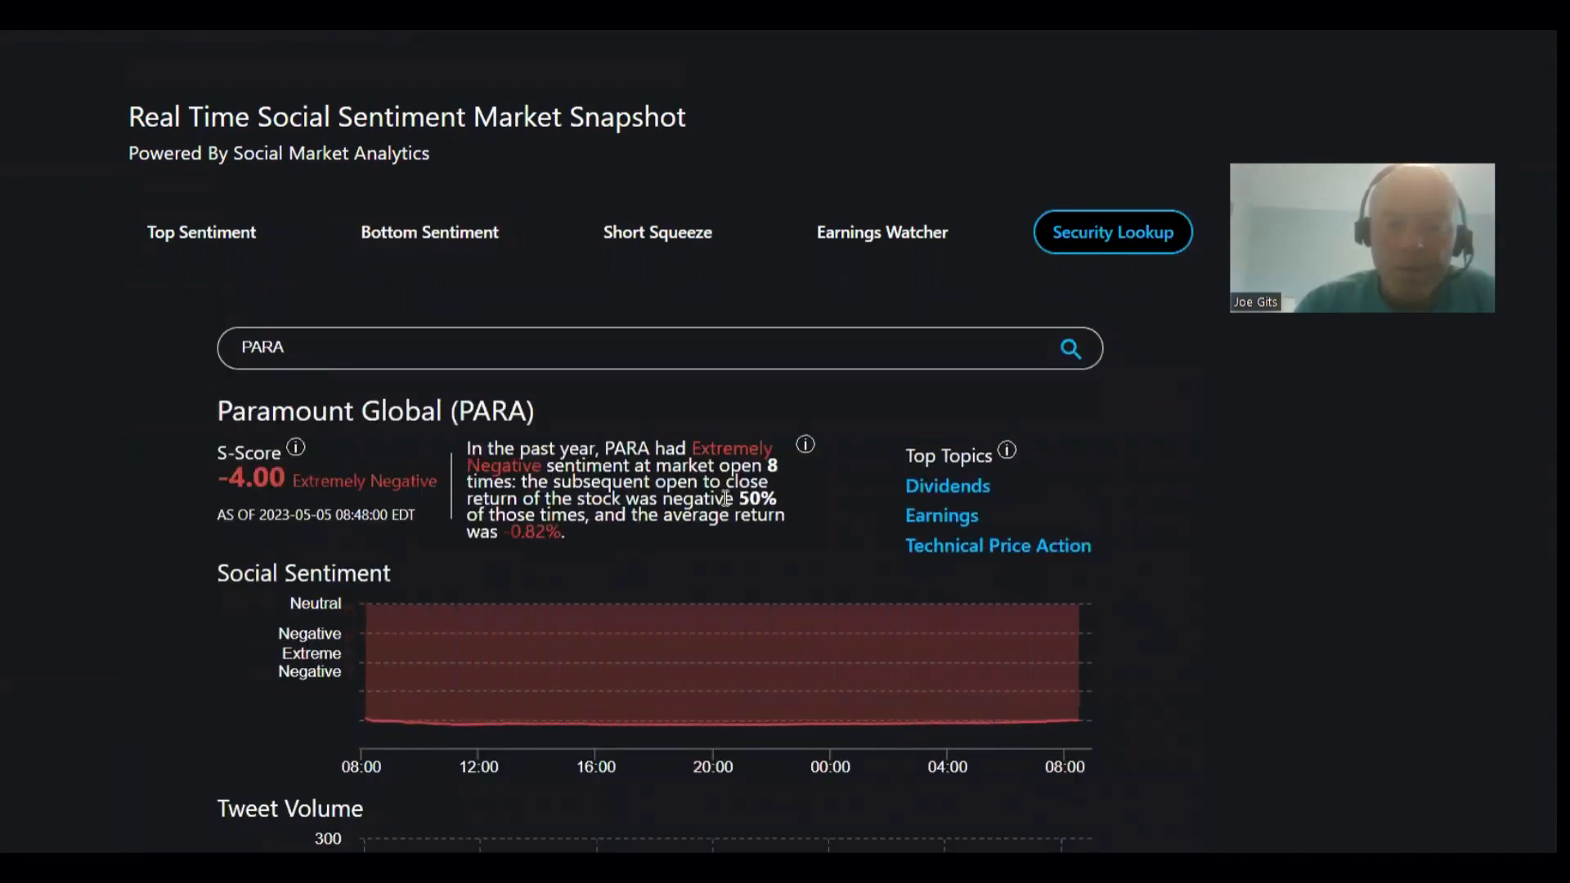
mouse_move(562, 561)
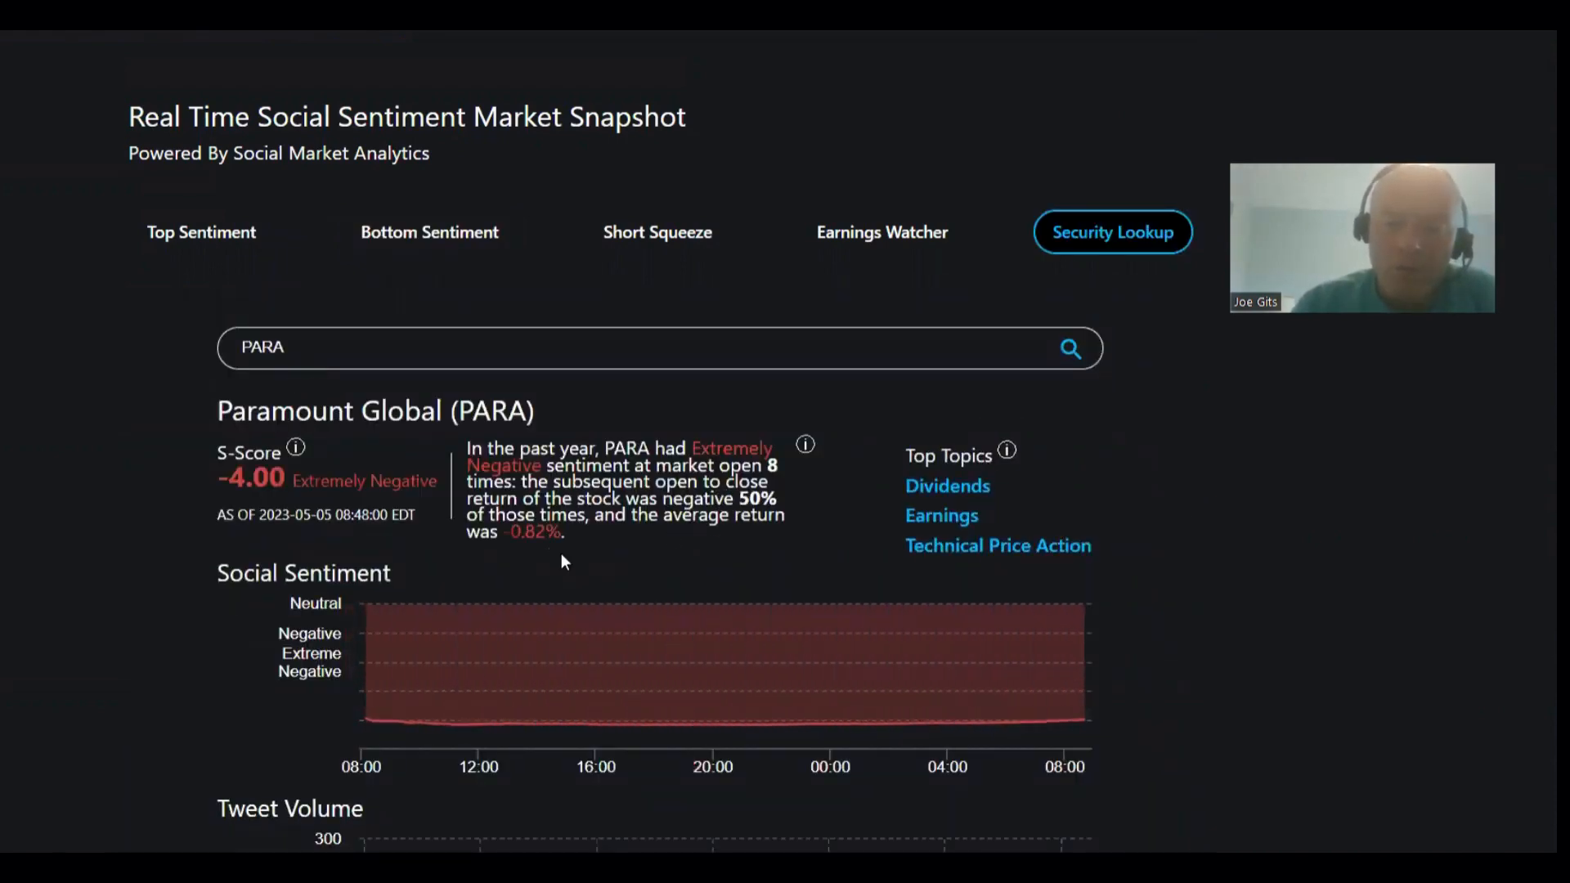
mouse_move(986, 571)
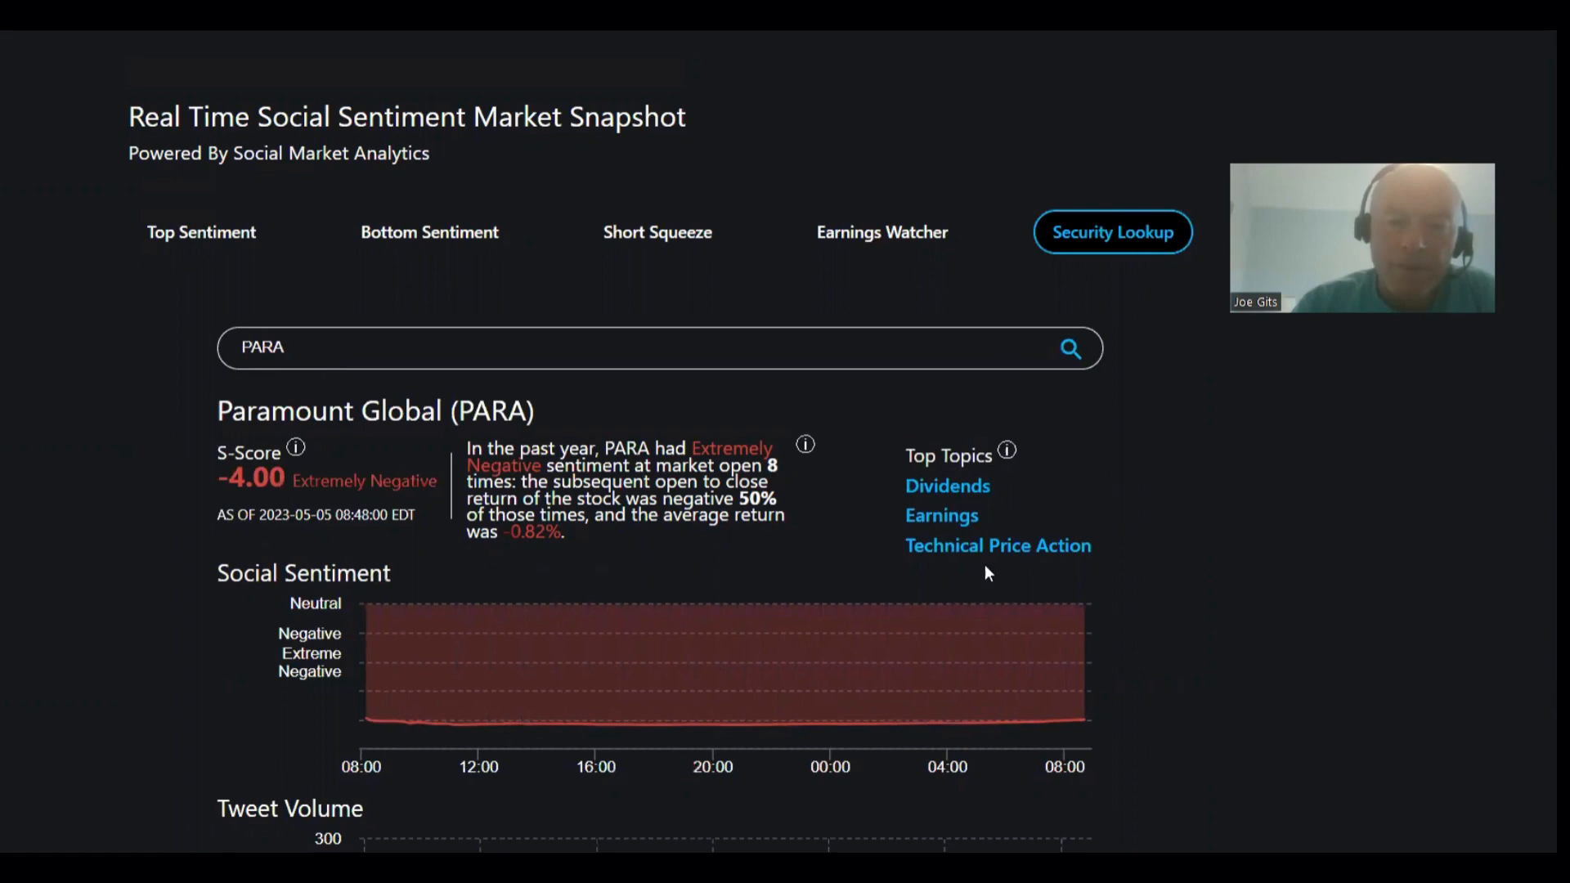
click(429, 232)
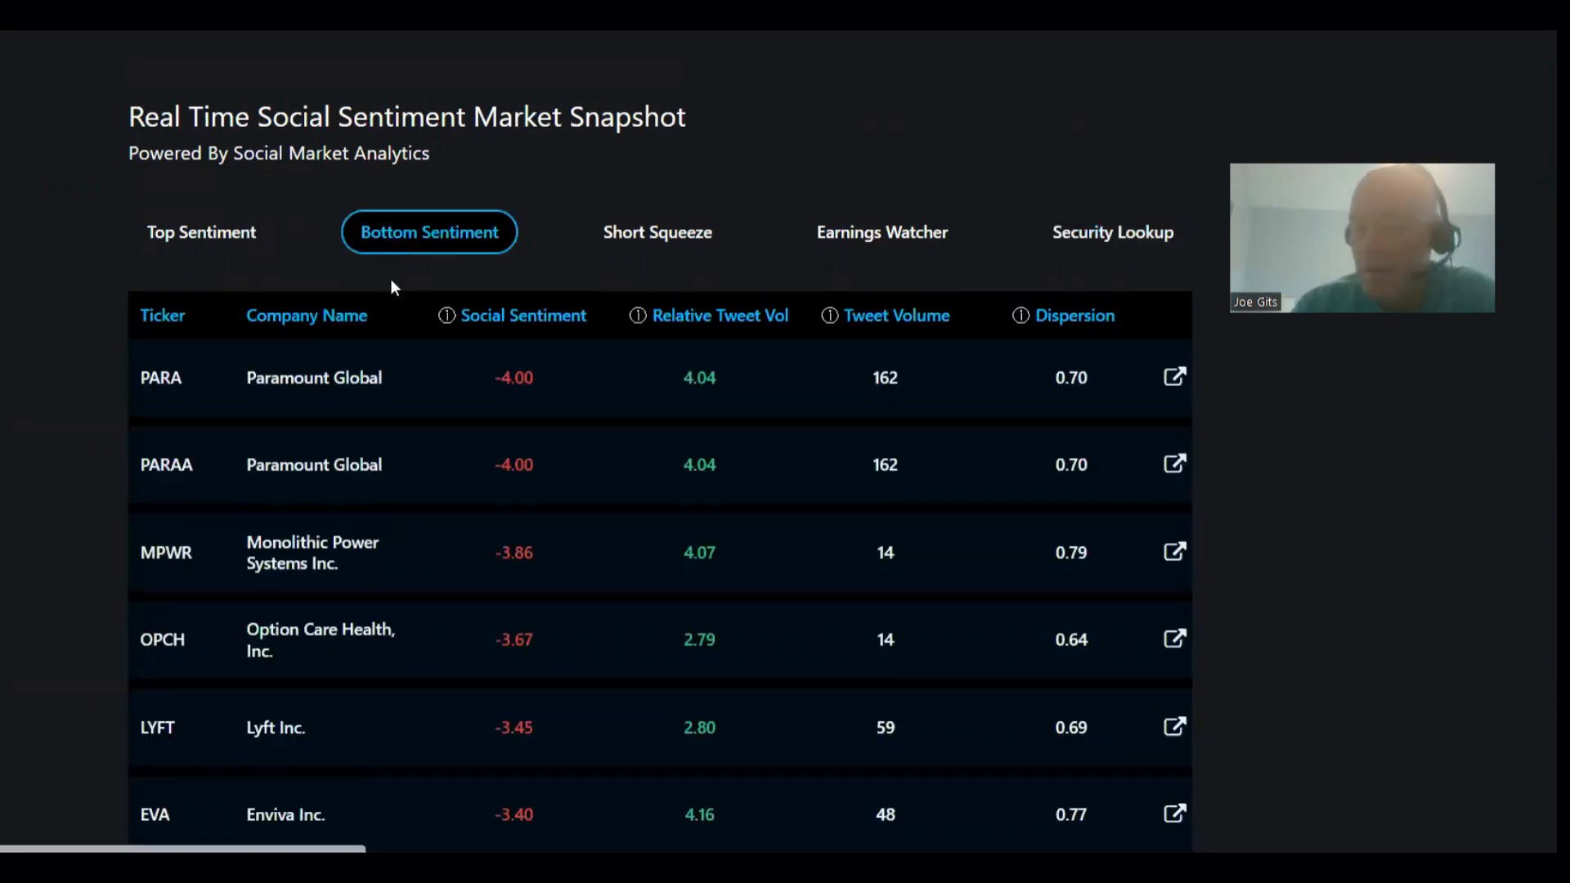
click(1112, 231)
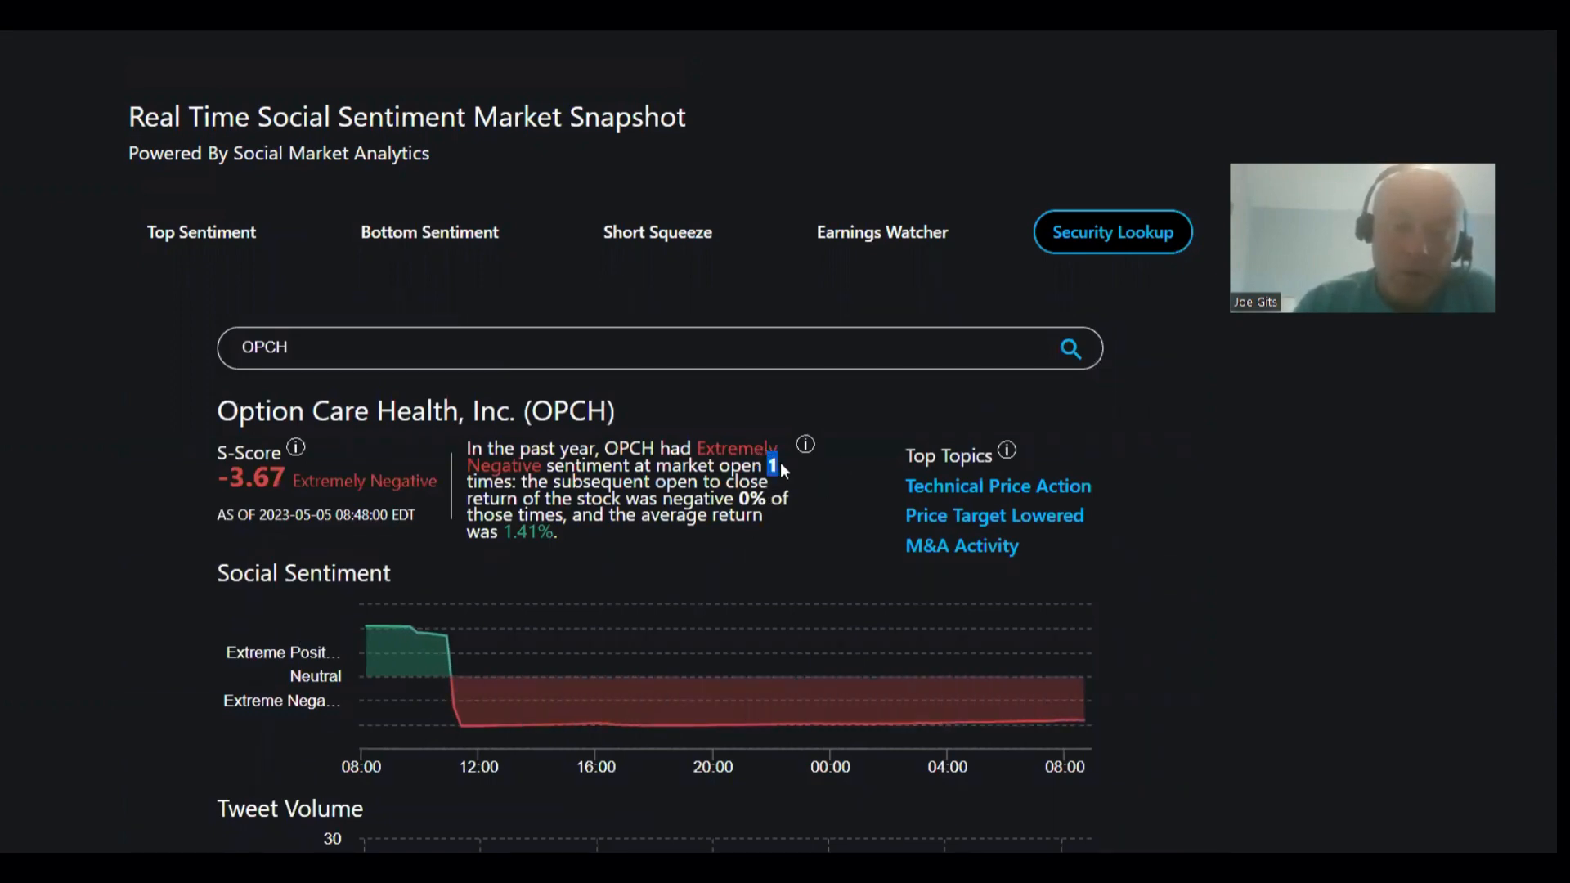
mouse_move(731, 501)
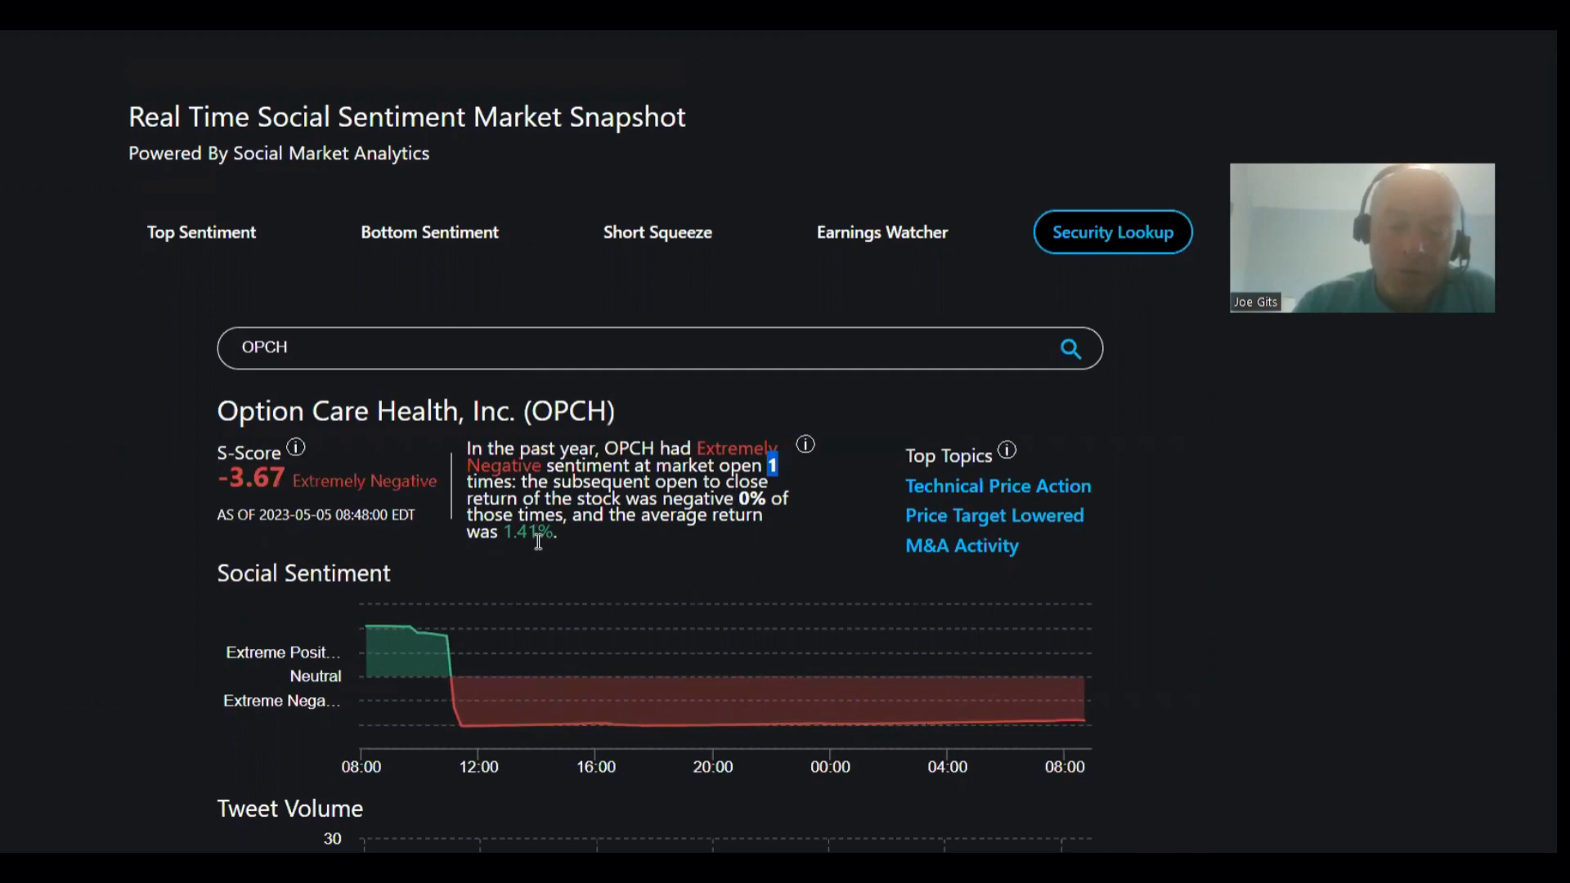
mouse_move(801, 509)
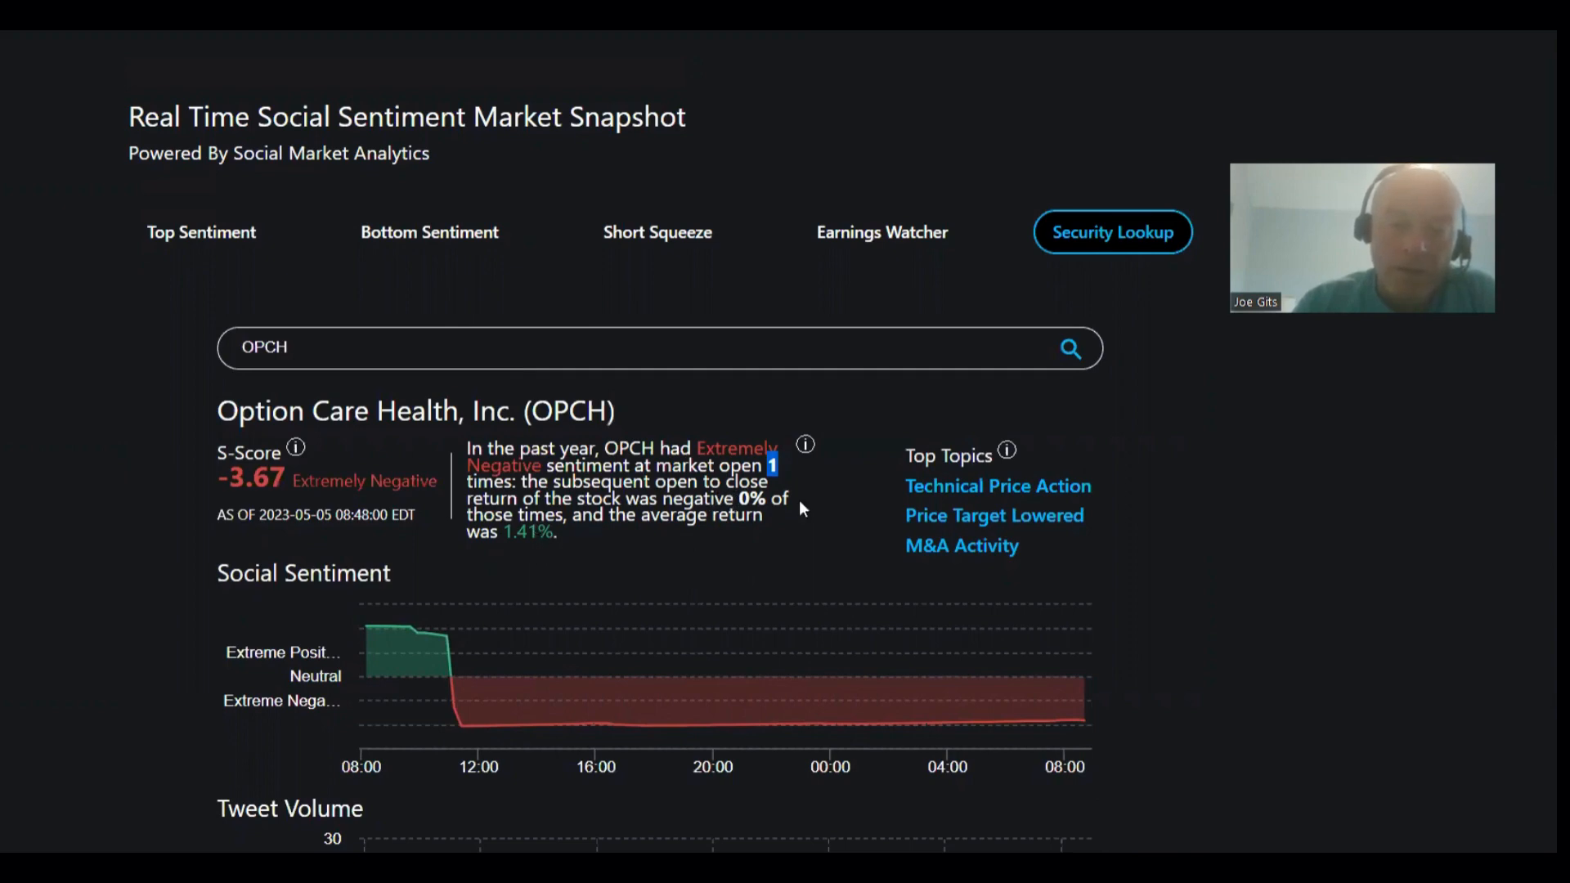
mouse_move(968, 601)
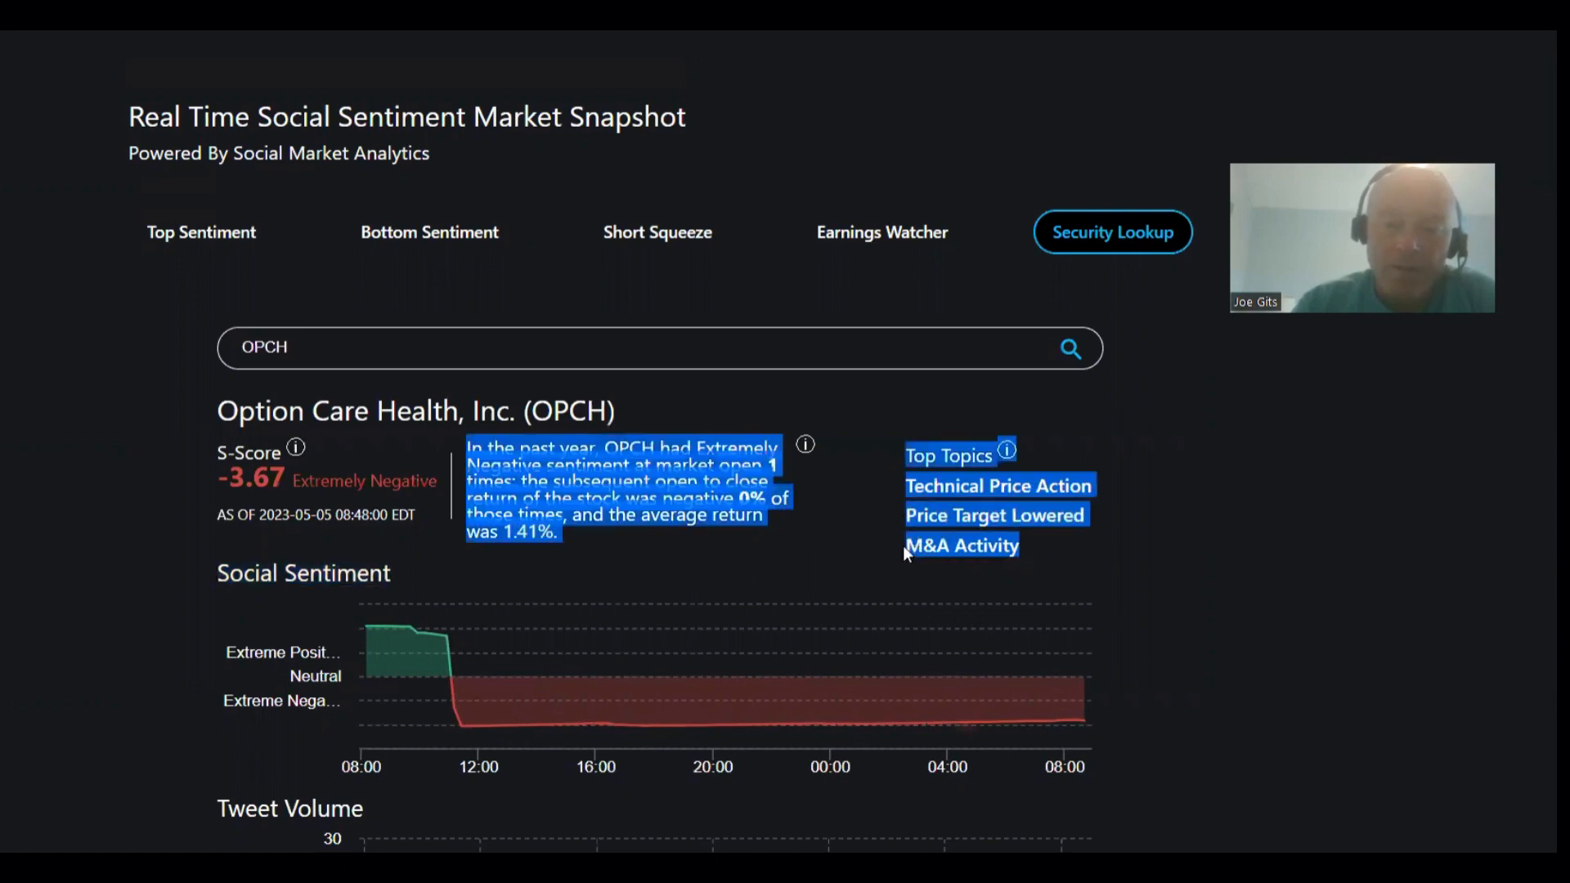
mouse_move(467, 398)
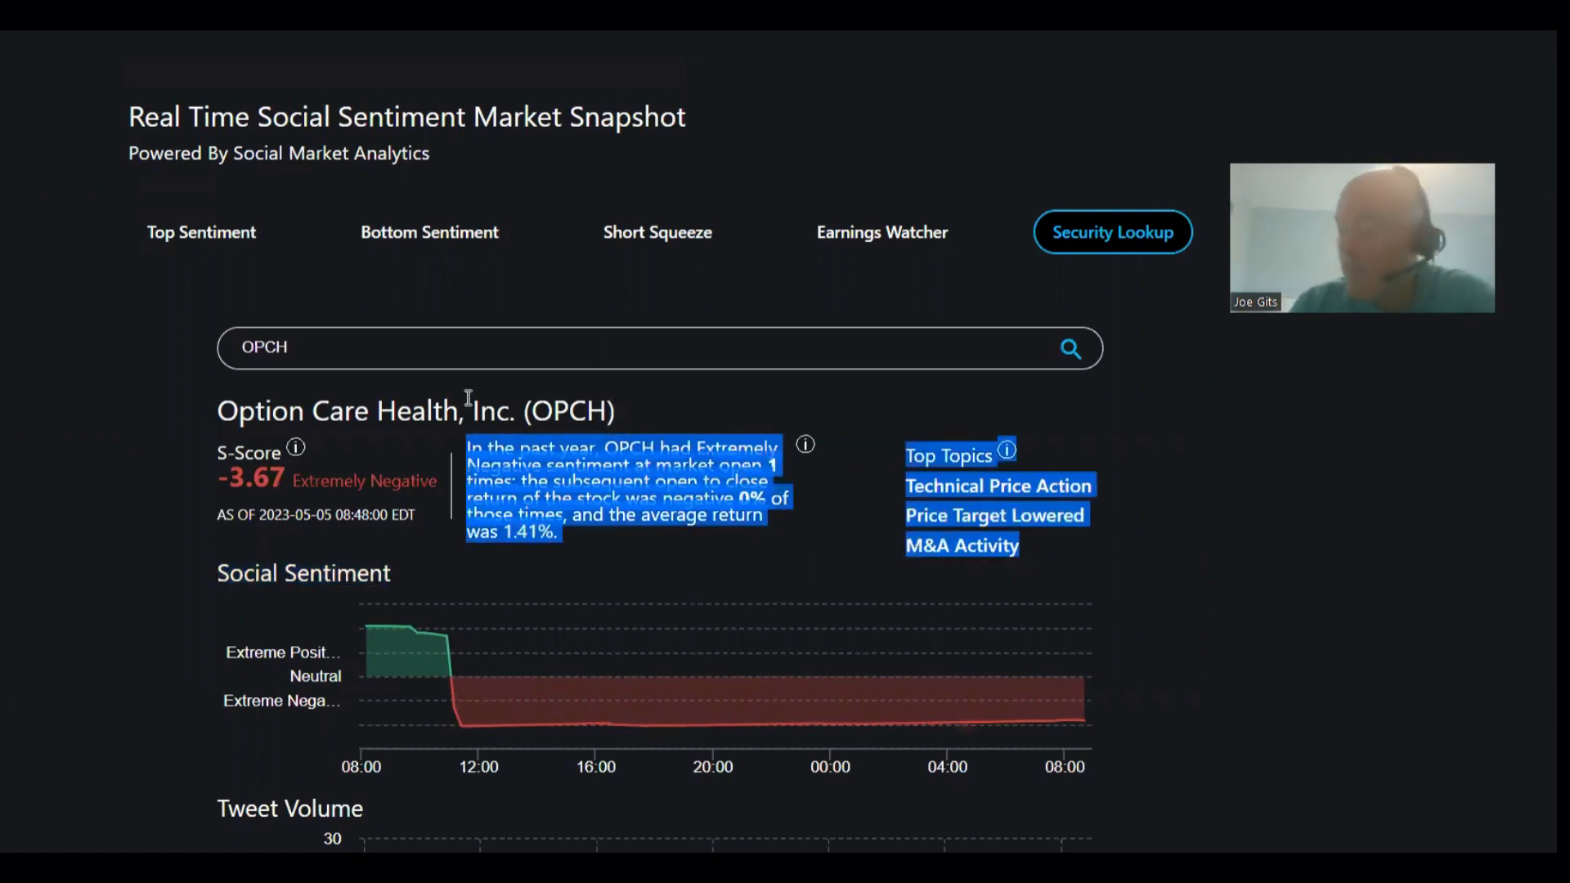
click(428, 231)
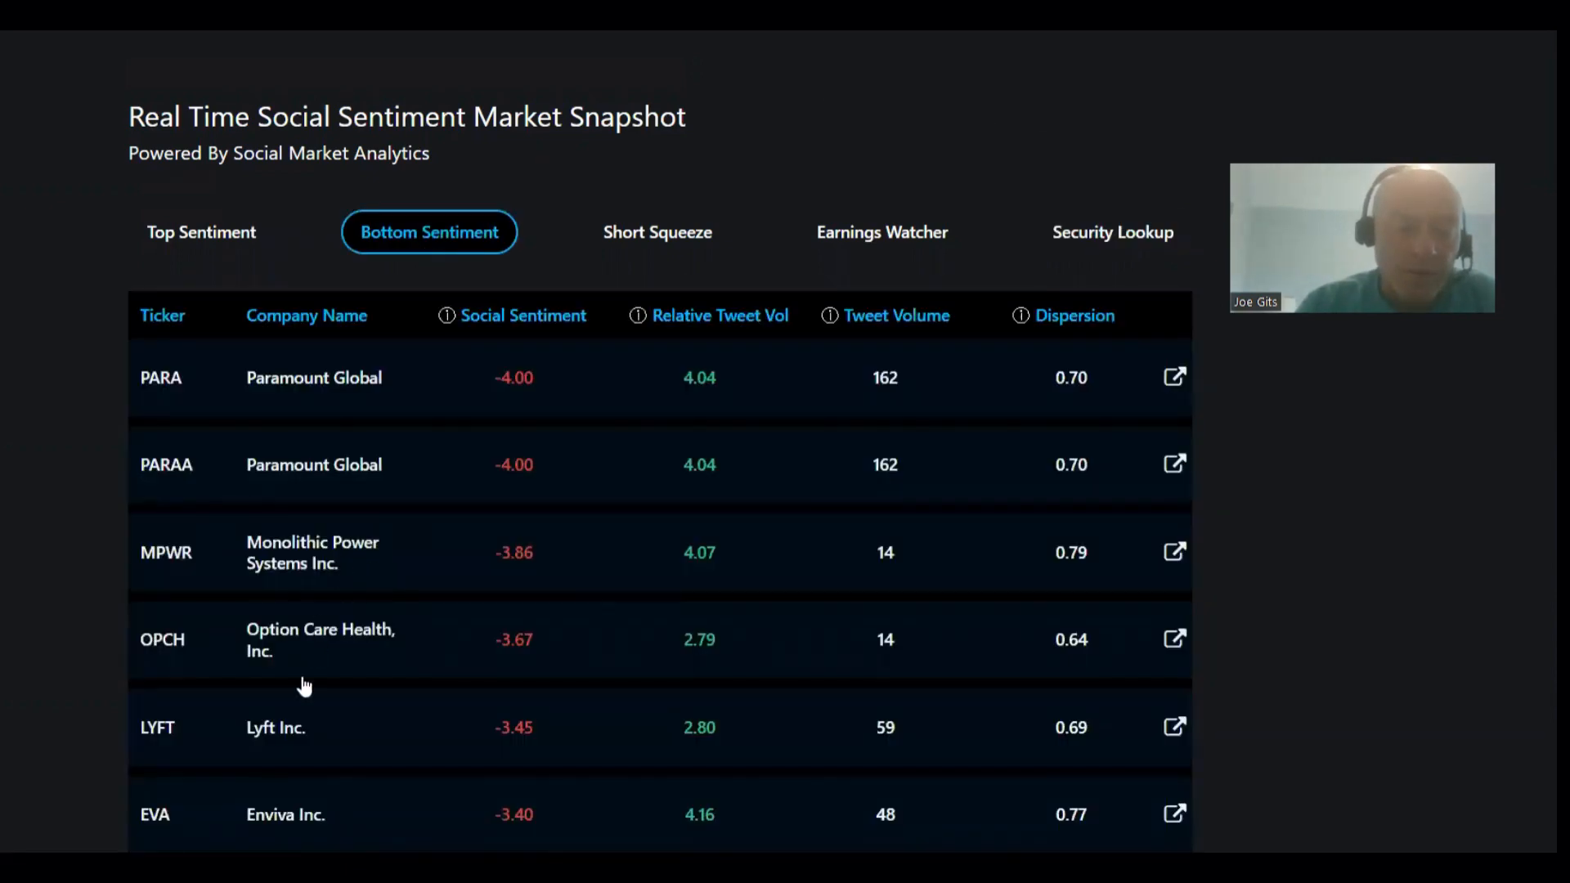
click(1175, 727)
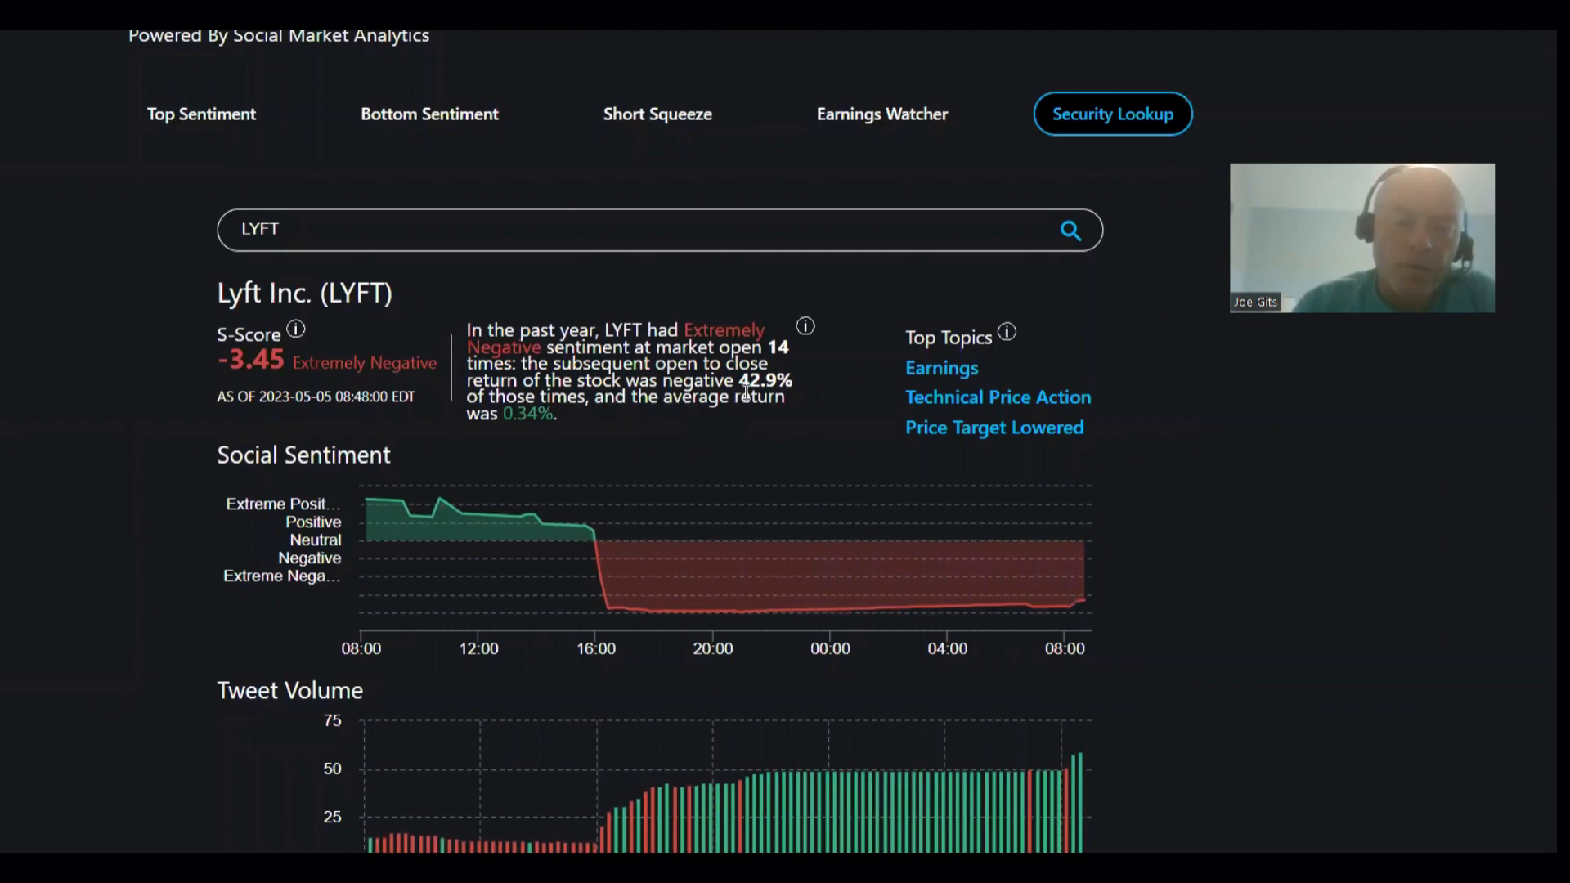
mouse_move(586, 419)
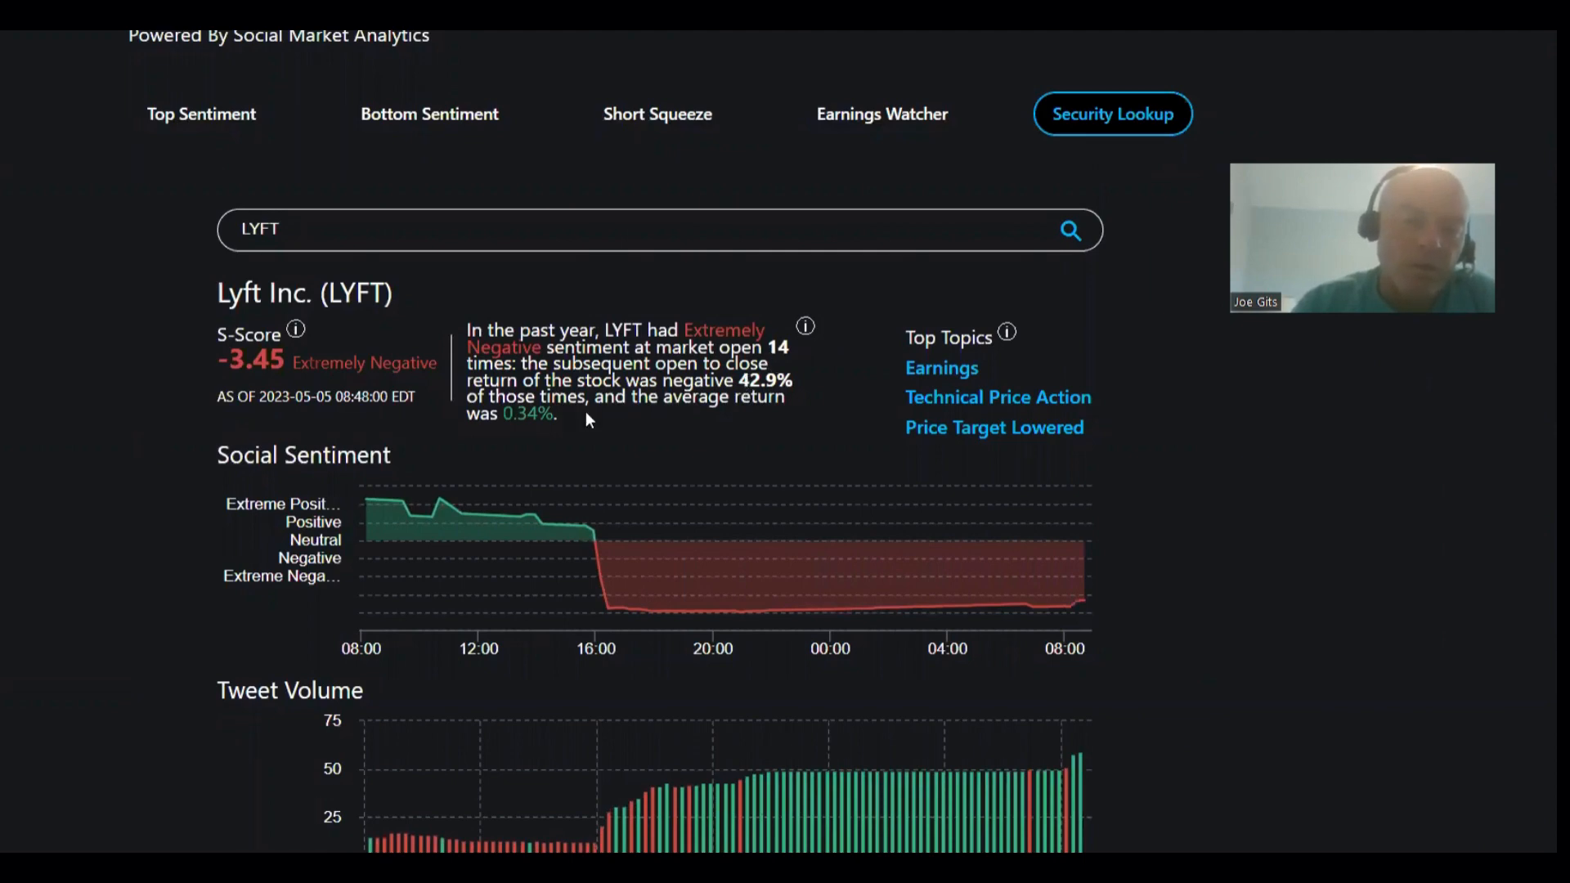
mouse_move(646, 472)
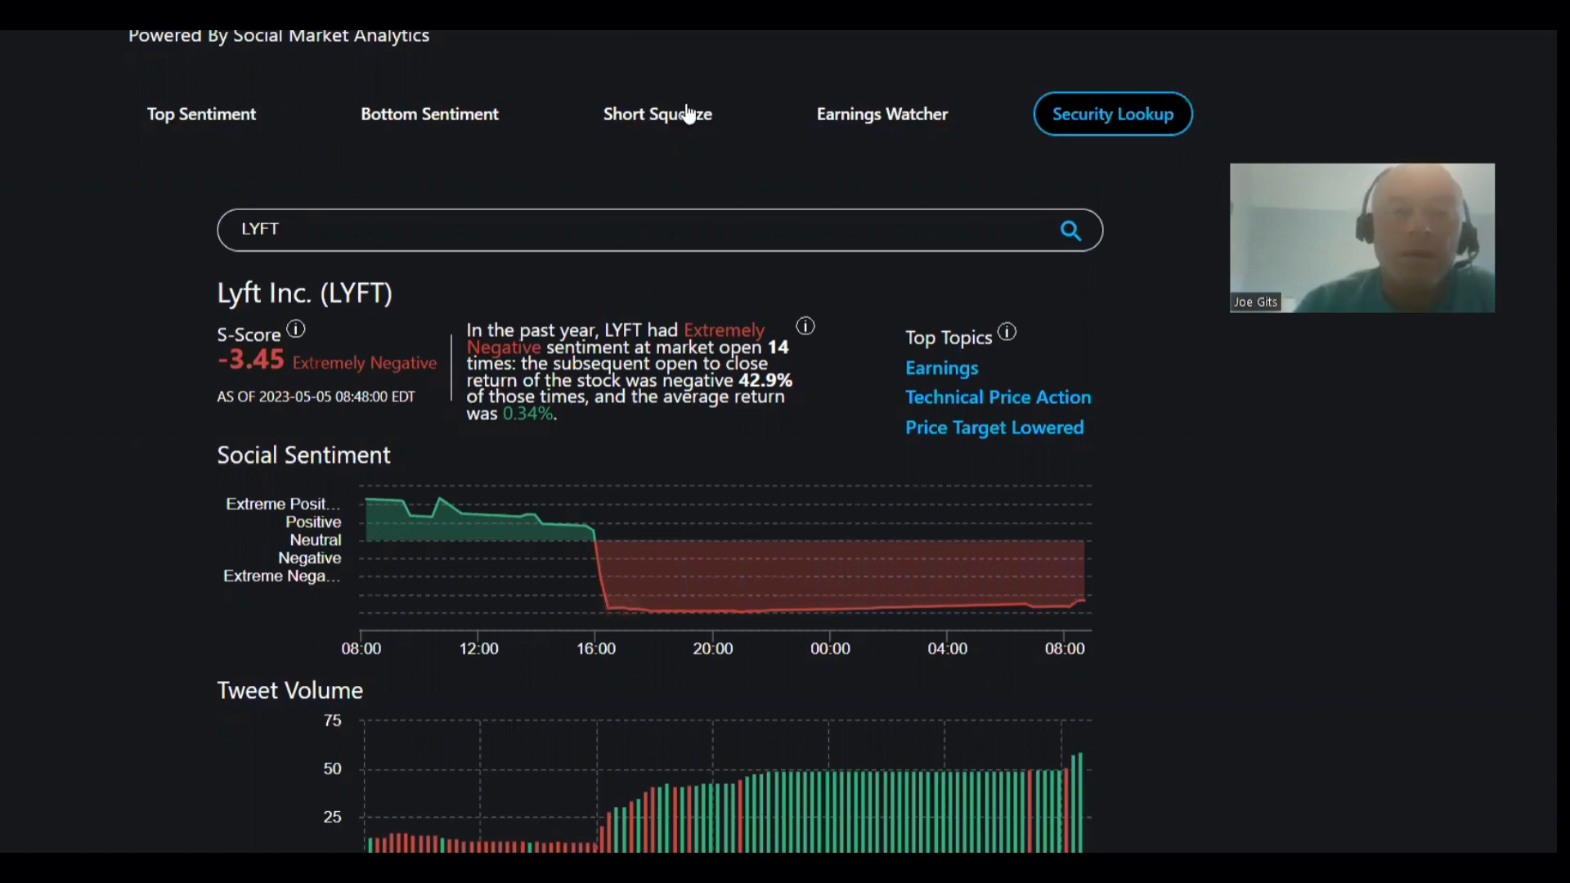
- Scroll through the Short Squeeze table of candidates and squeeze counts, including AMD
click(657, 113)
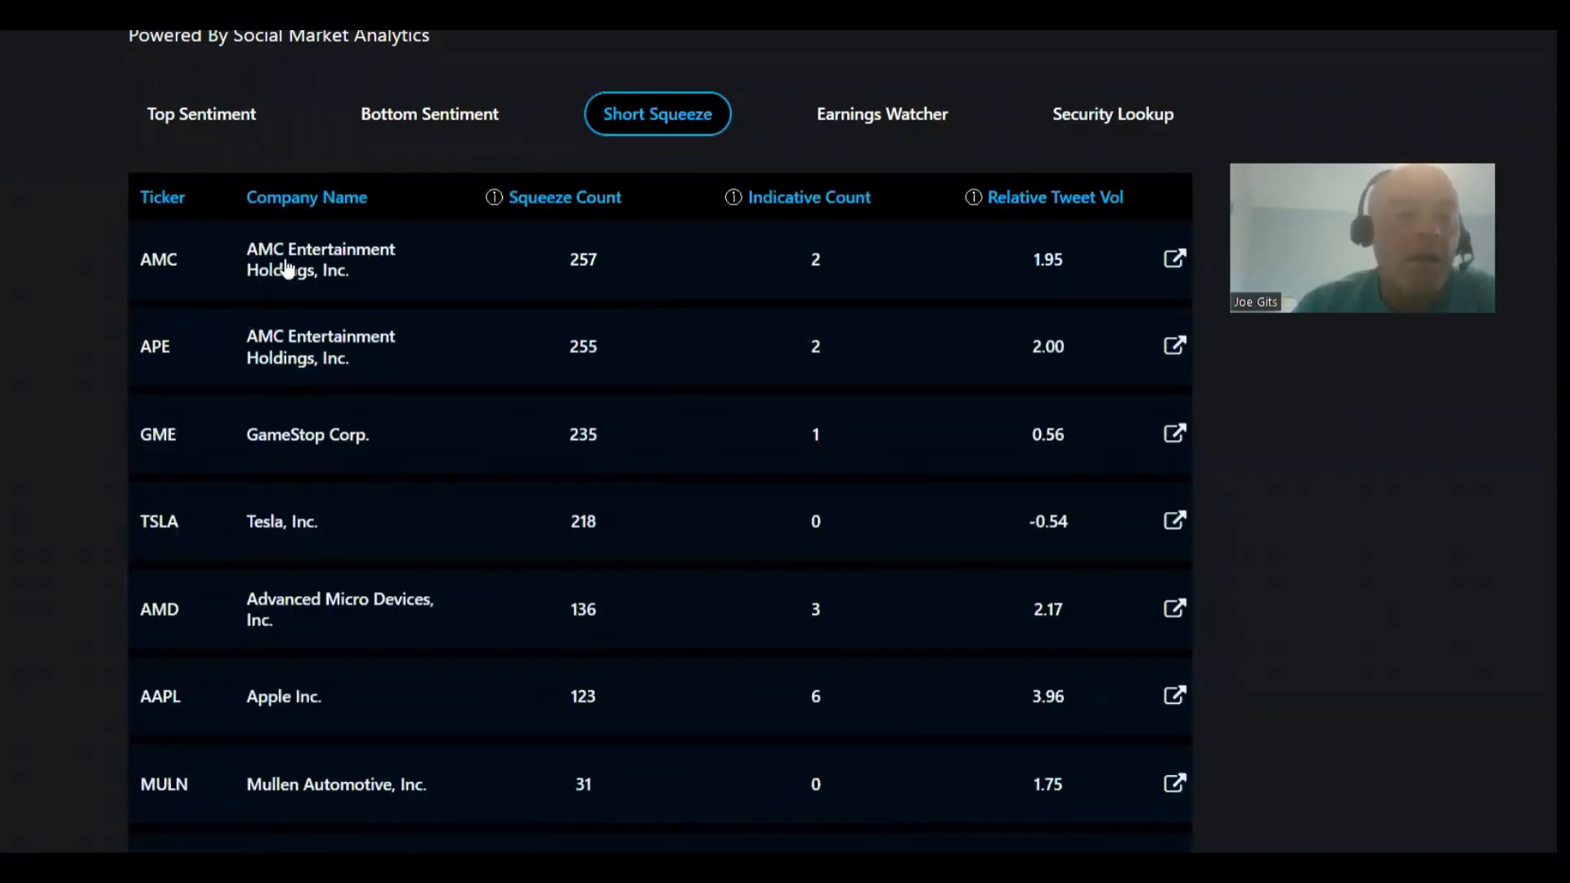
scroll(down, 3)
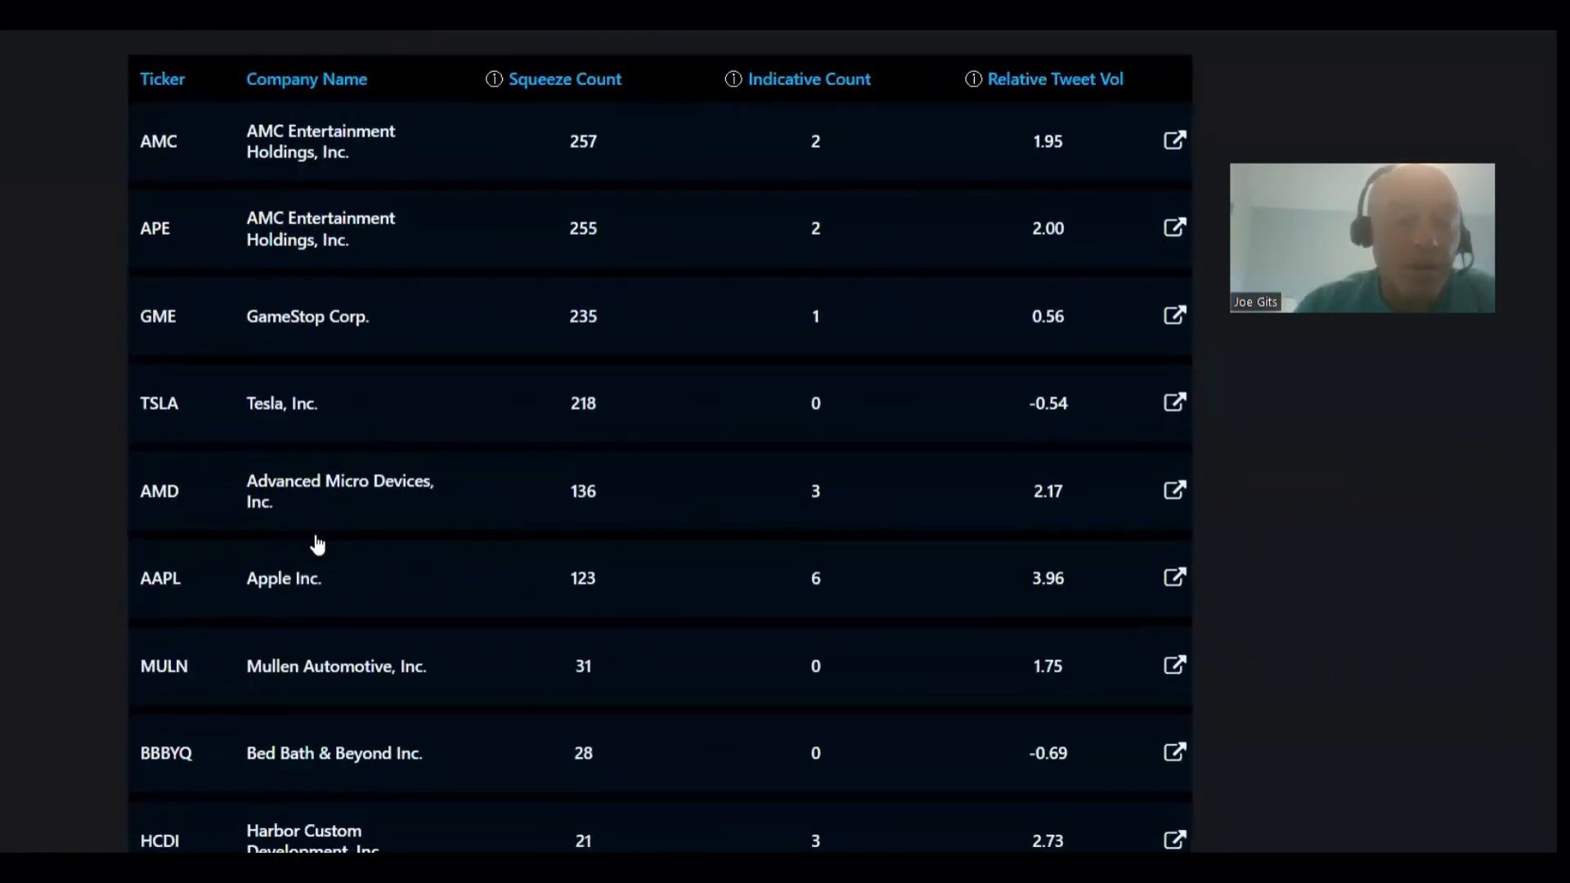
mouse_move(304, 504)
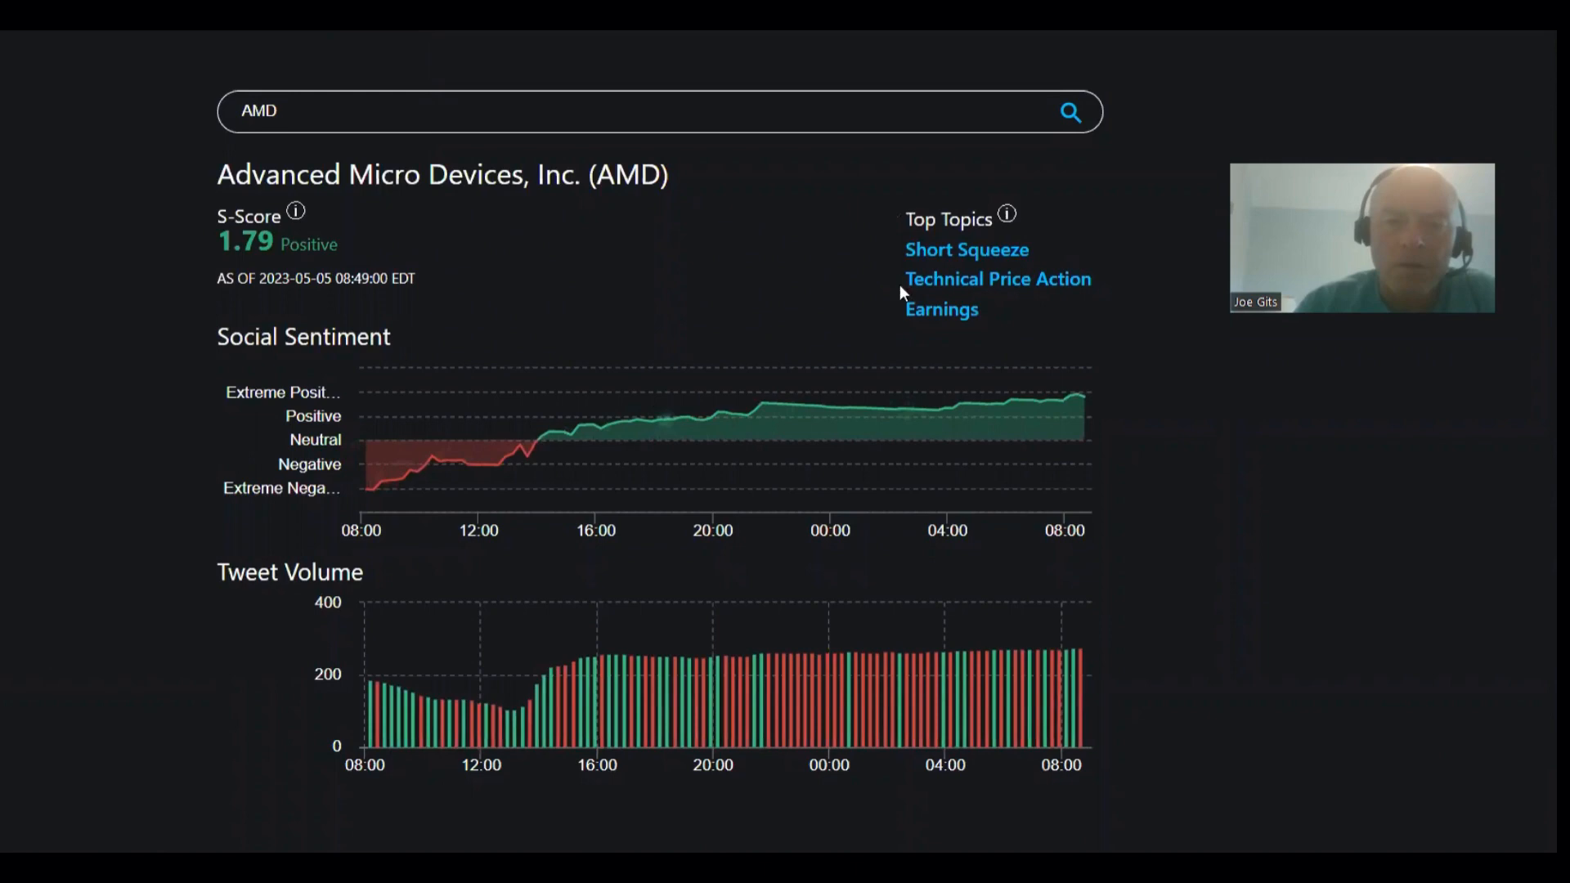
mouse_move(1026, 396)
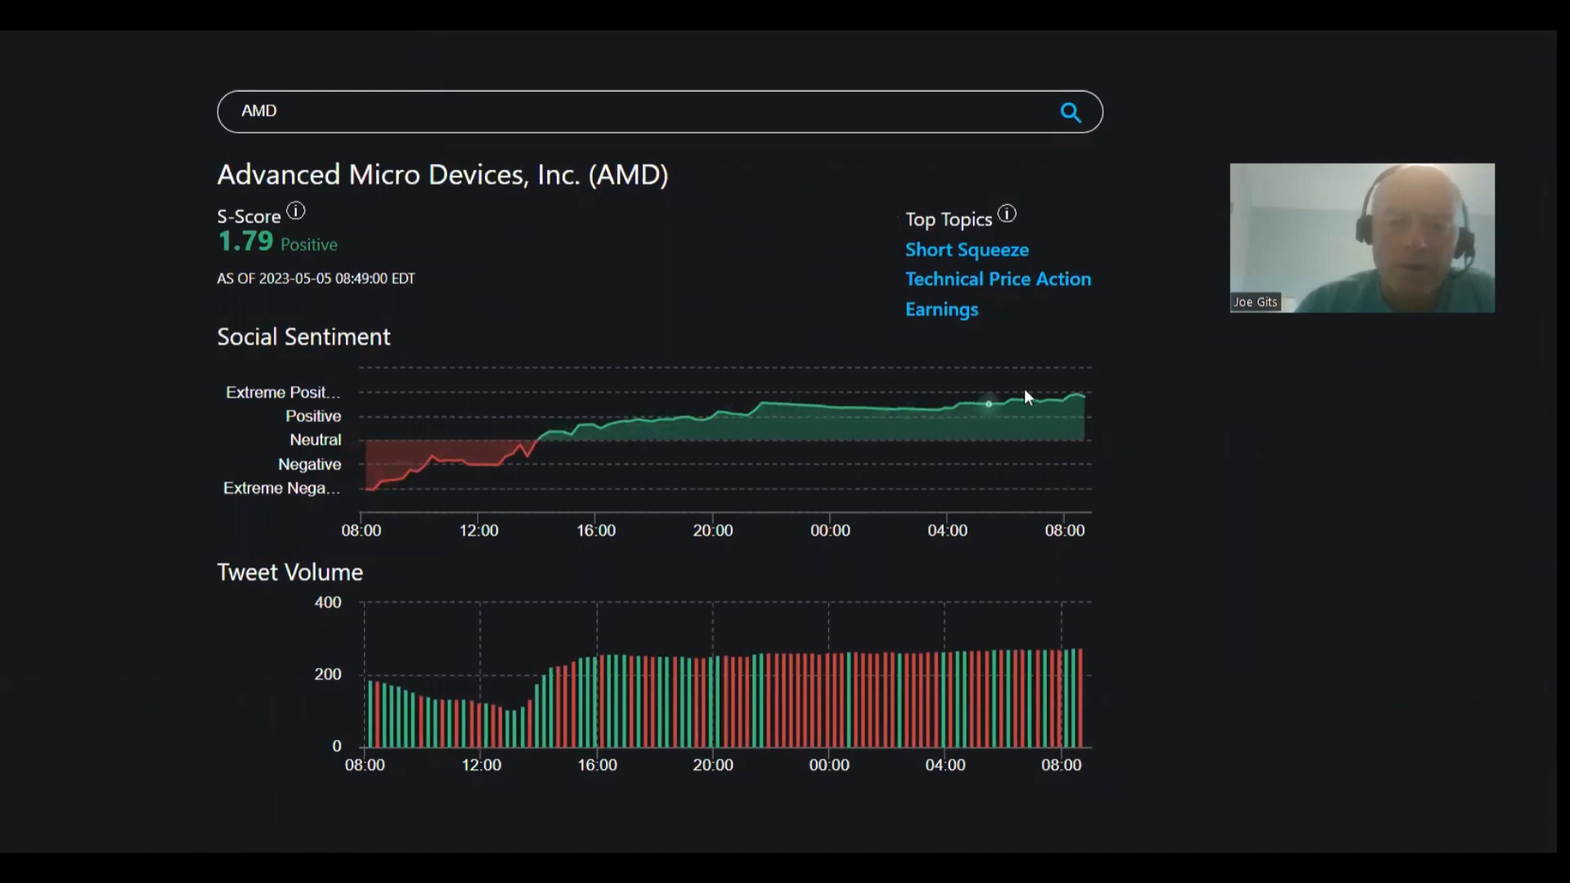
mouse_move(437, 247)
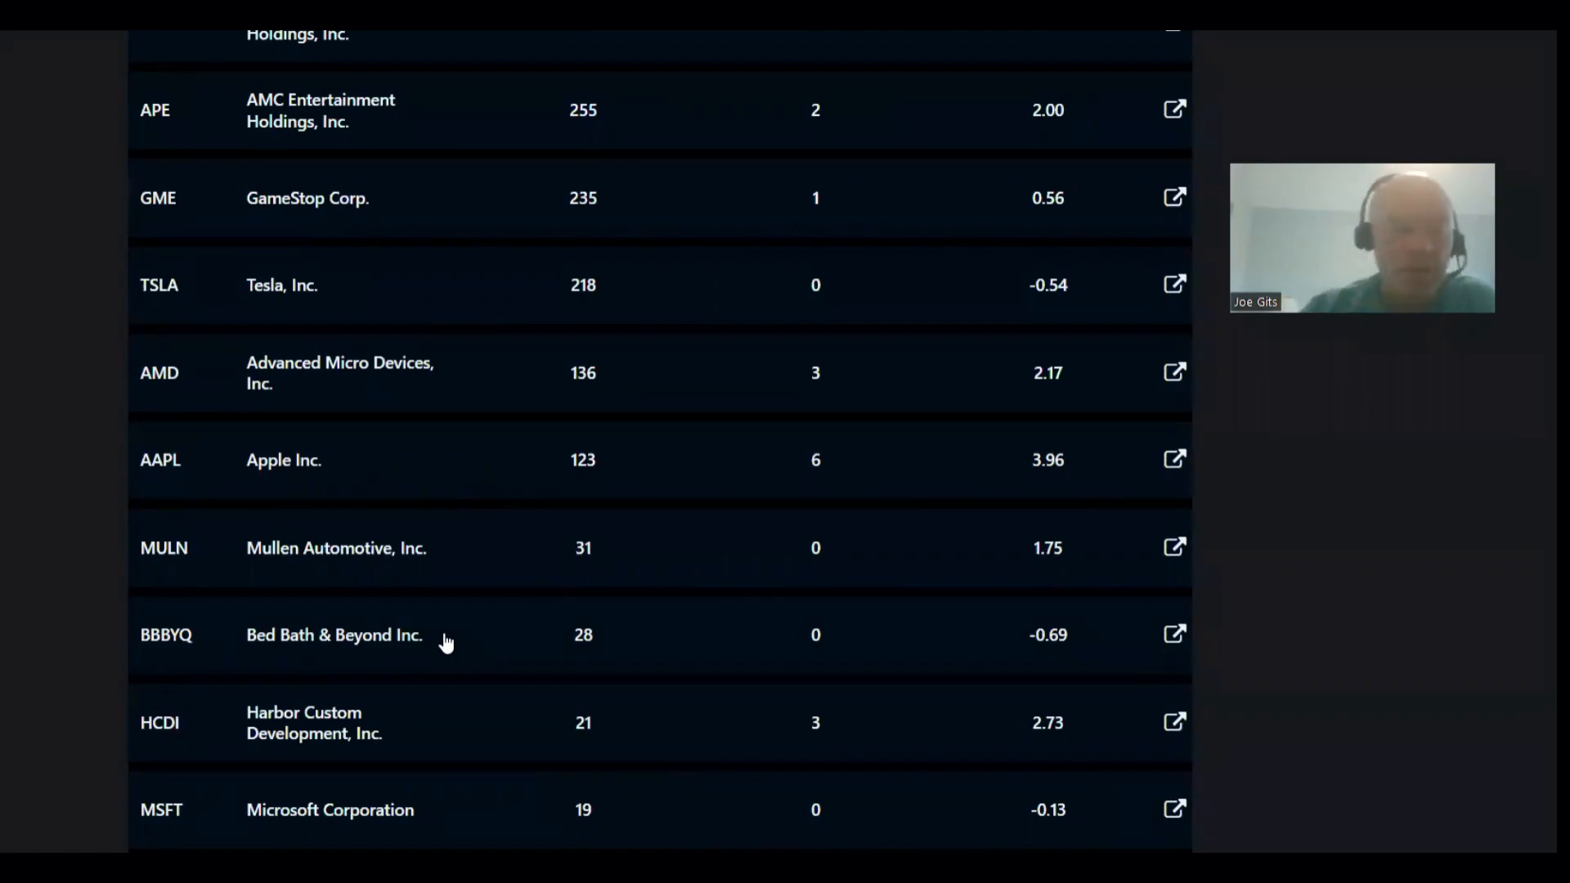
scroll(down, 3)
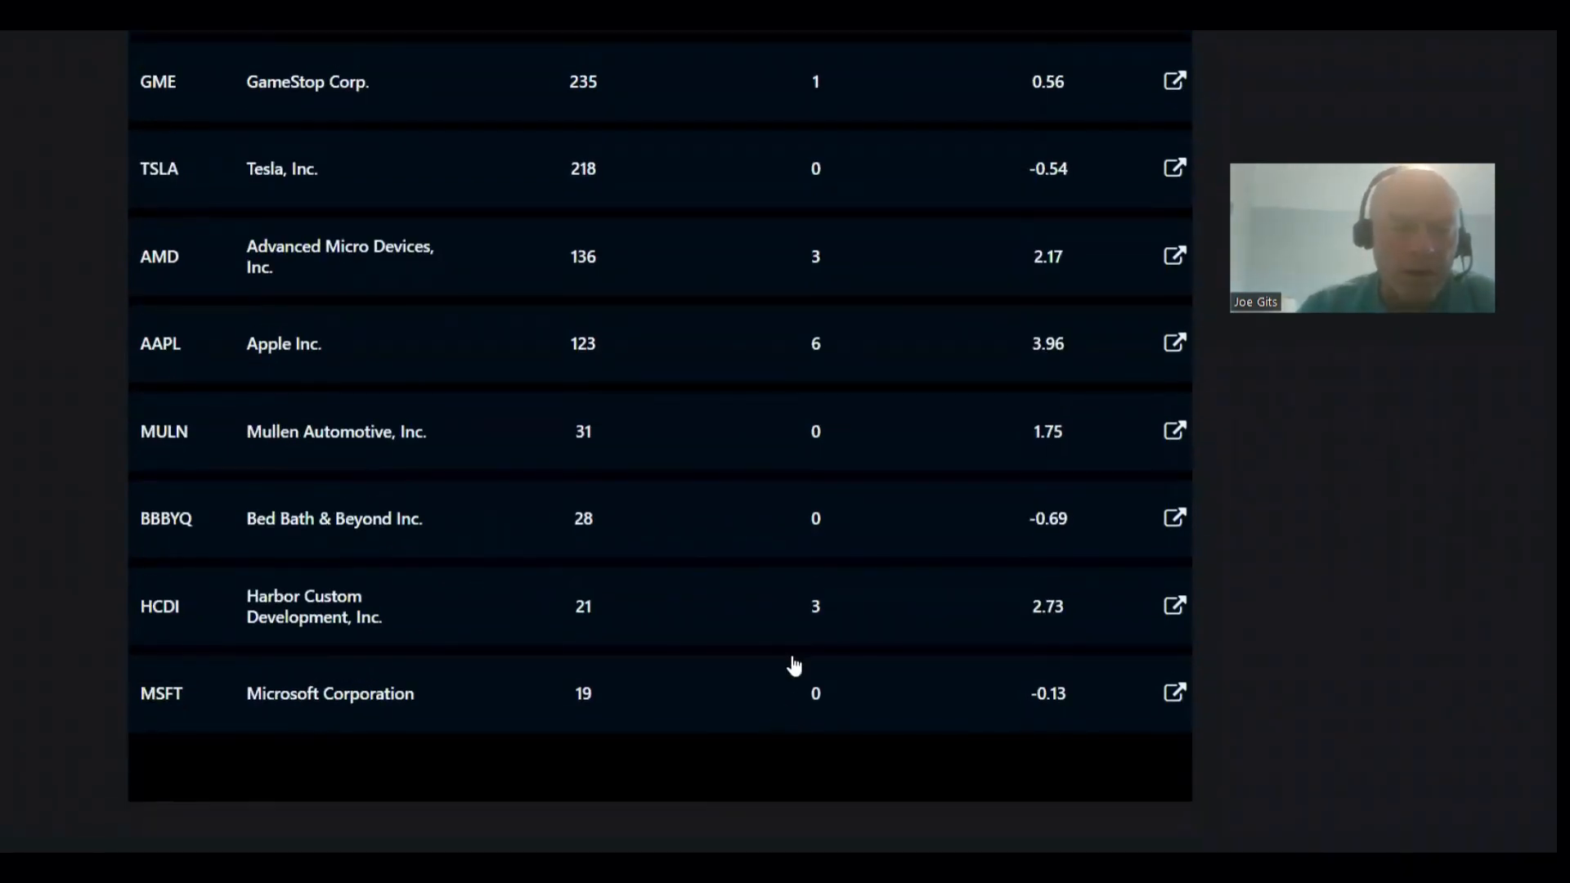
scroll(up, 3)
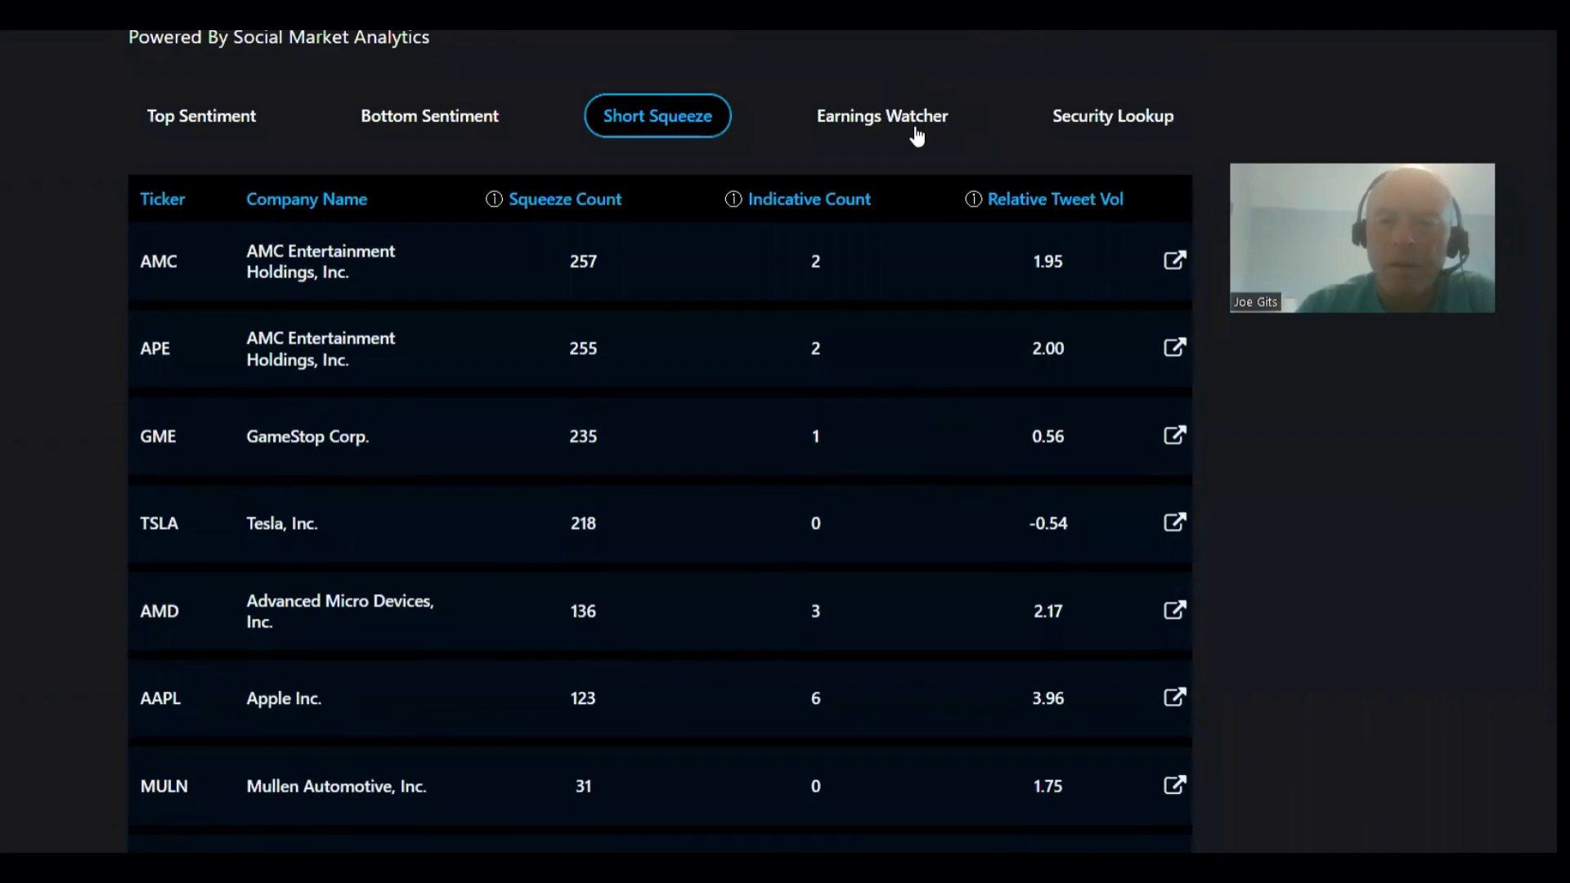
- Scroll the Earnings Watcher's yesterday, today and Monday reporting lists with sentiment ratings
click(881, 116)
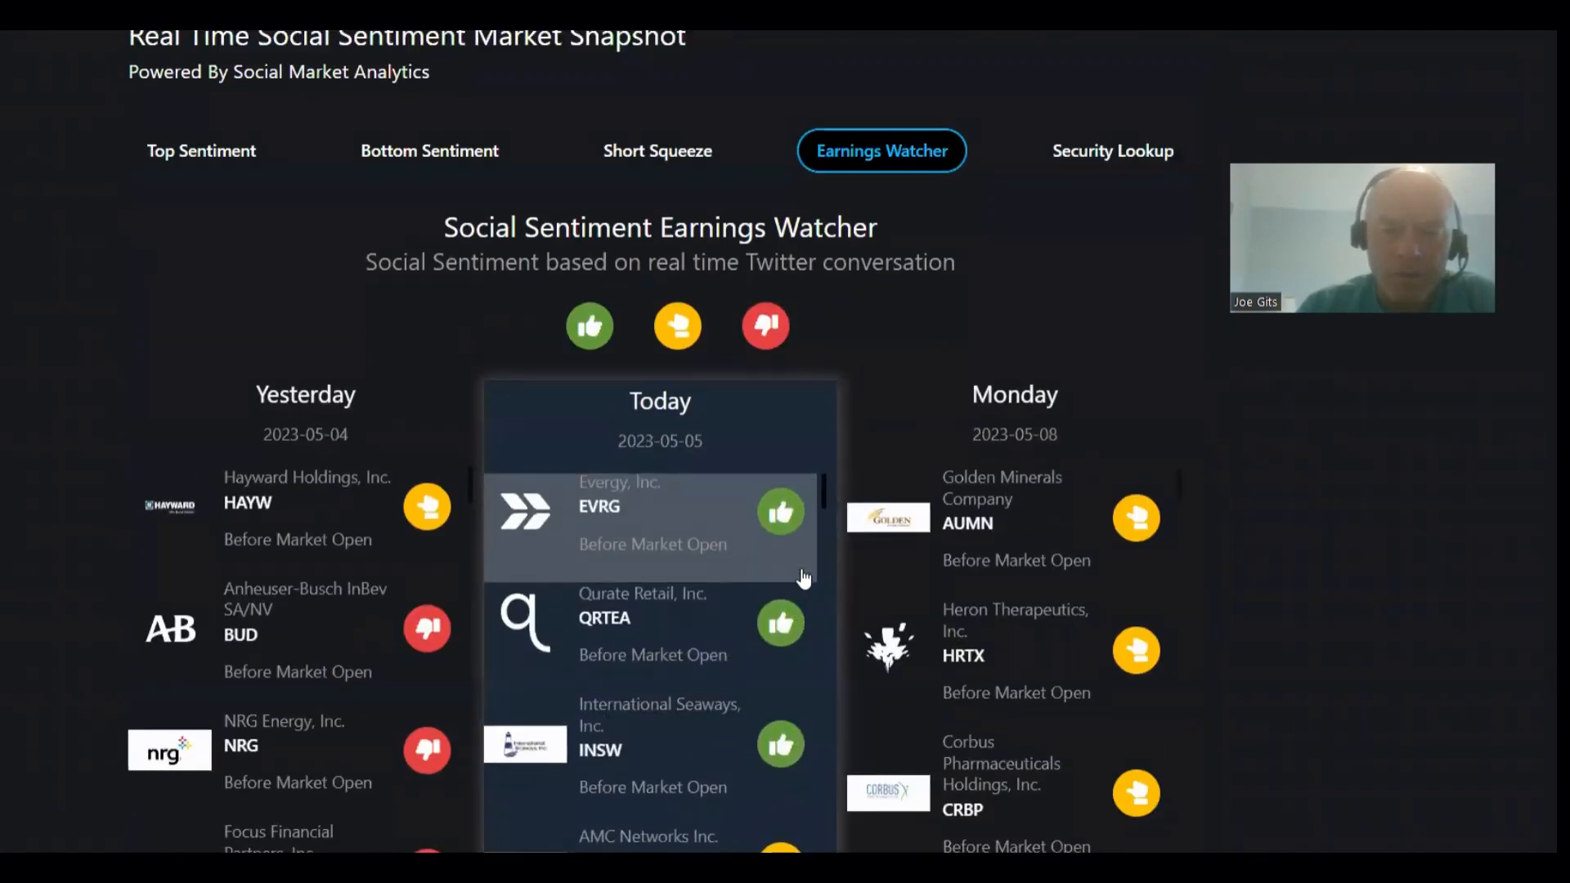
scroll(up, 3)
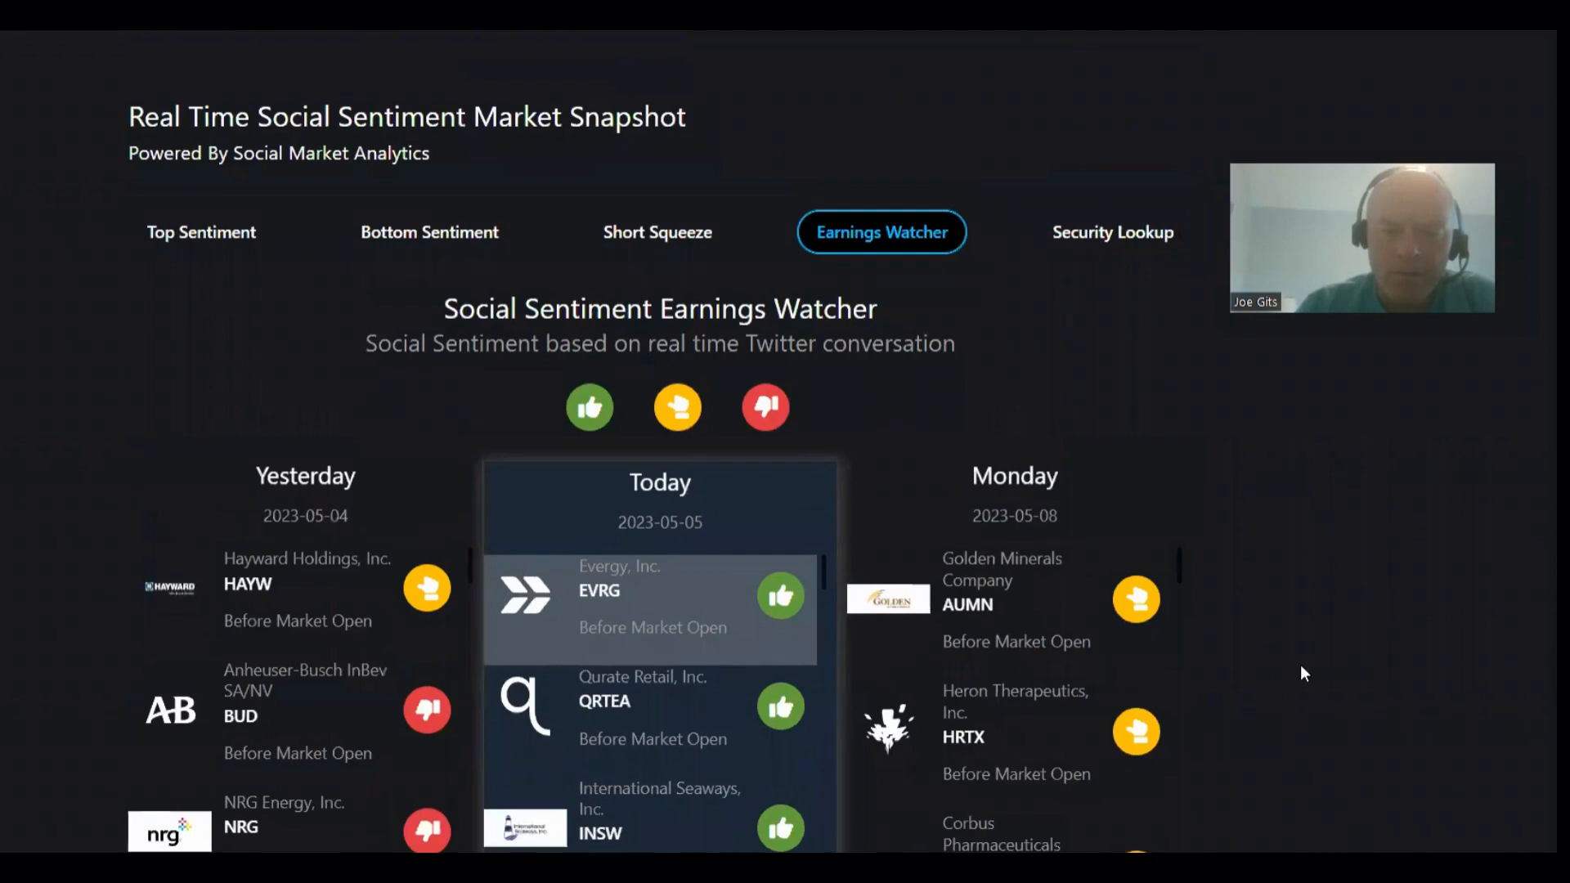
scroll(down, 3)
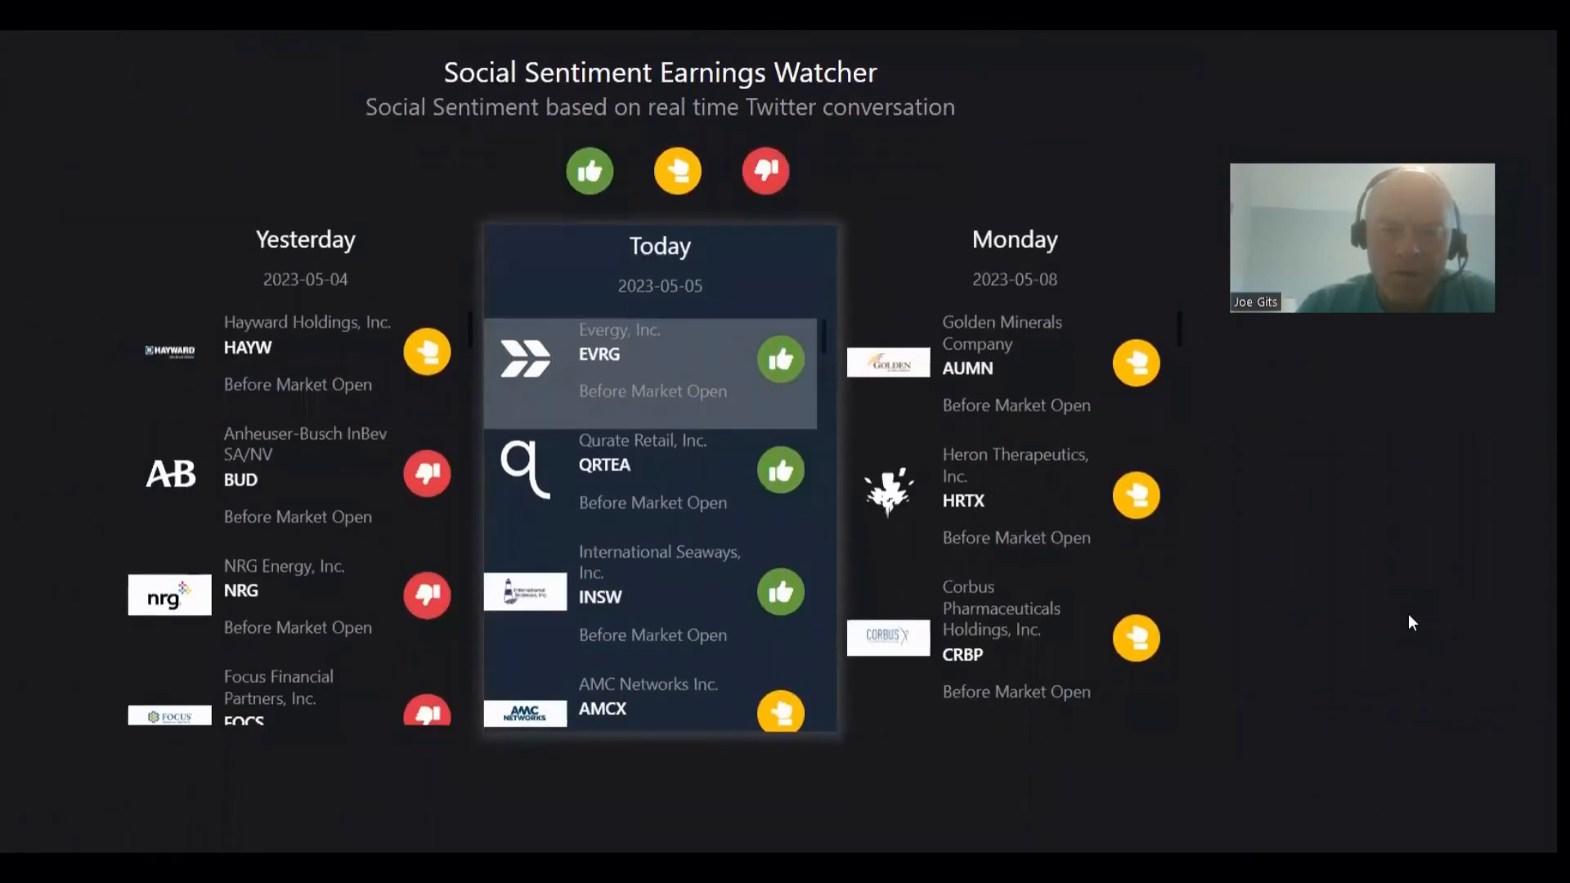
scroll(up, 3)
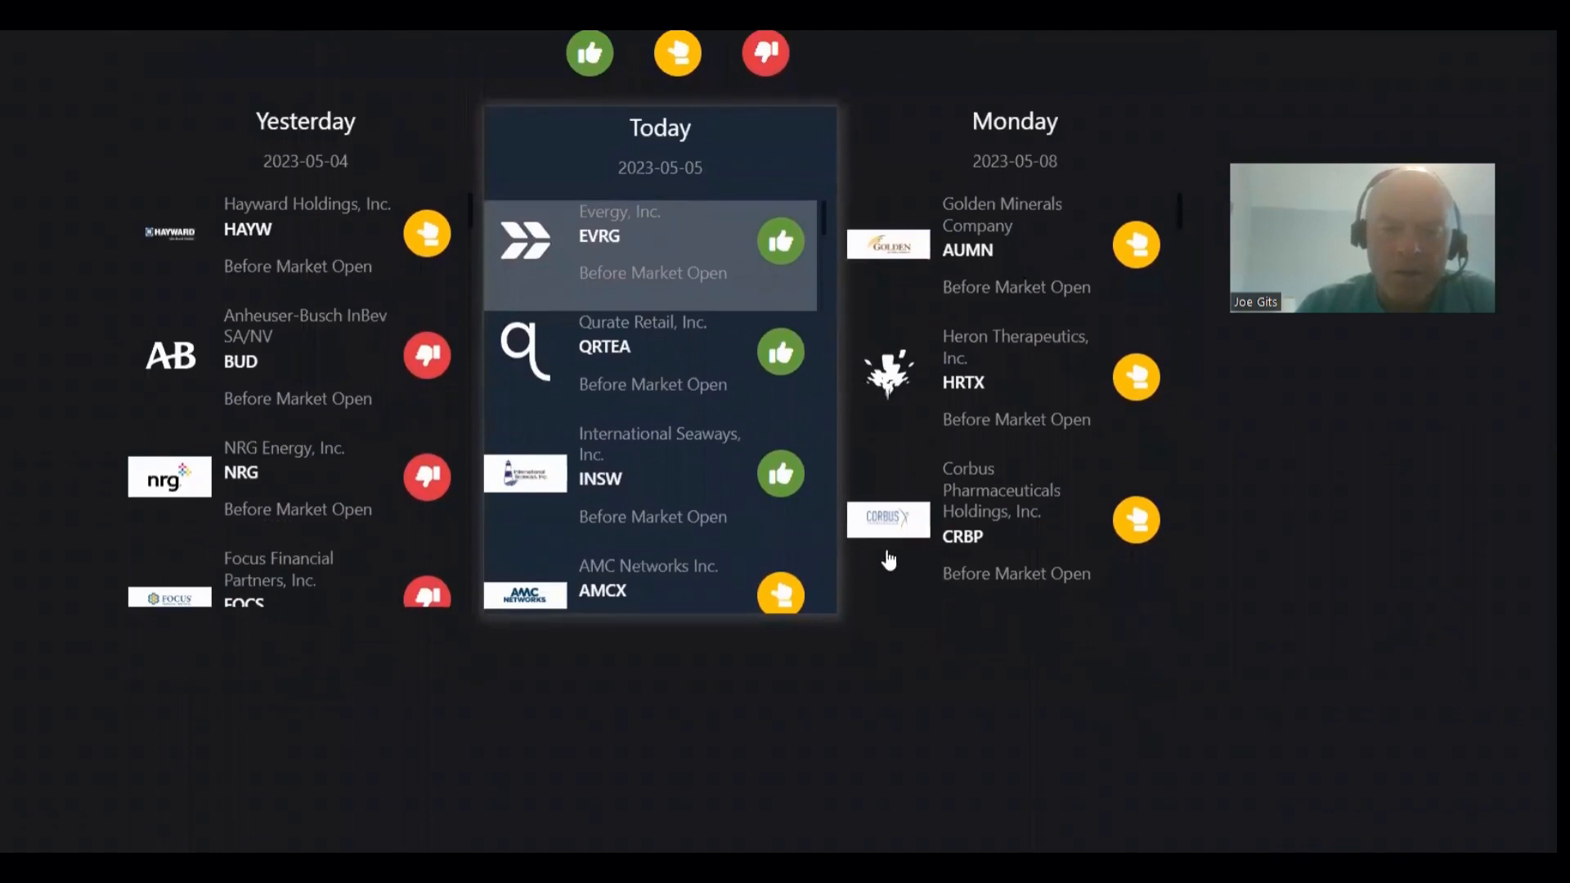
scroll(down, 3)
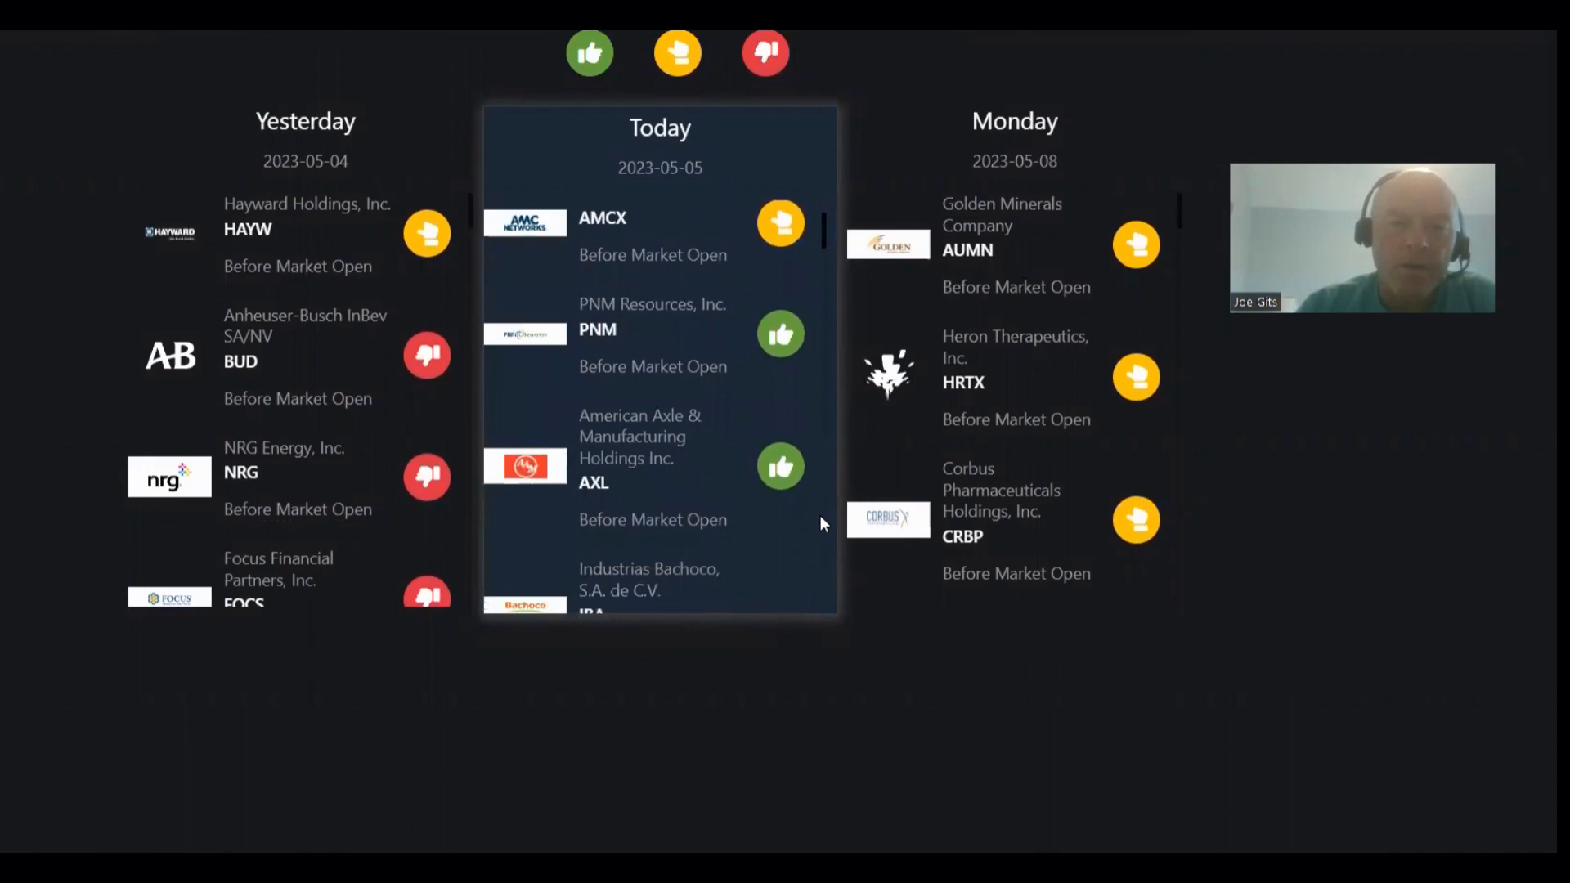
mouse_move(825, 543)
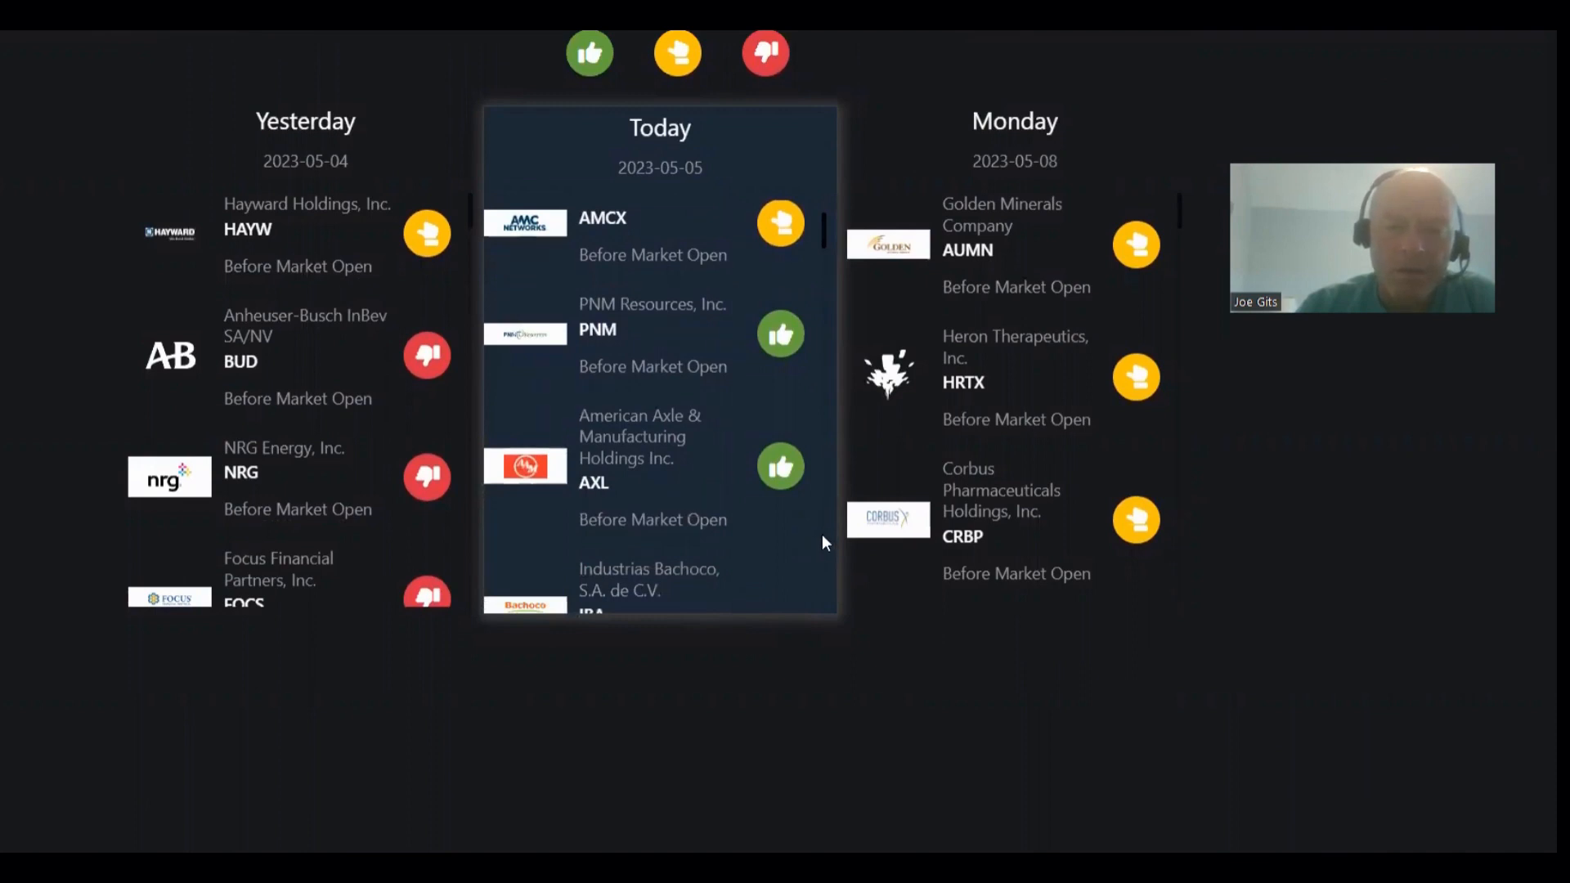
scroll(down, 3)
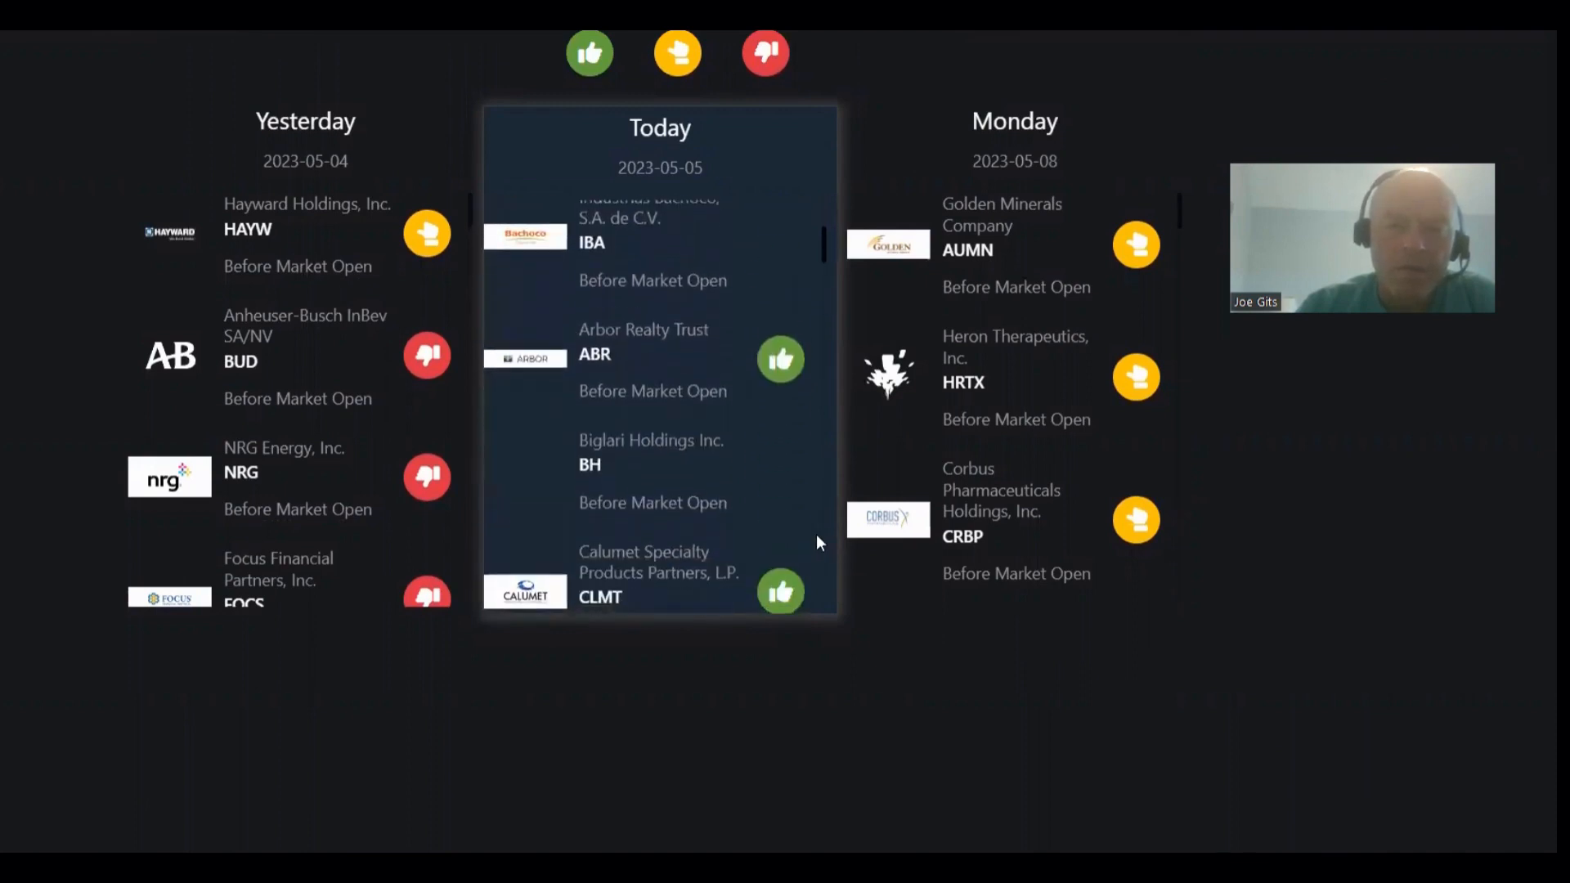
mouse_move(802, 494)
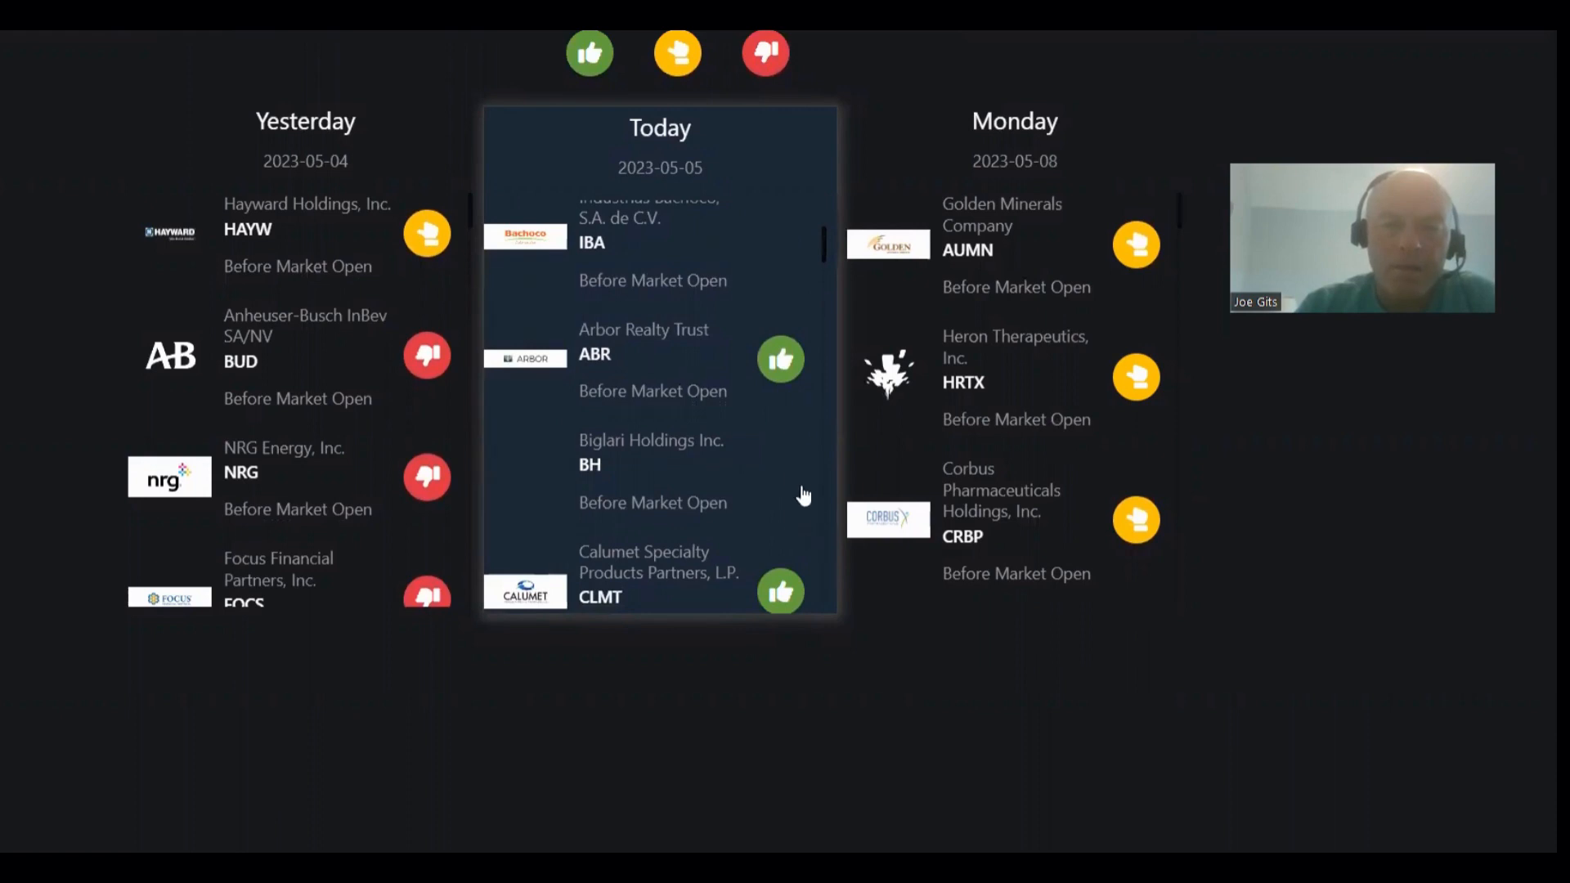
scroll(down, 3)
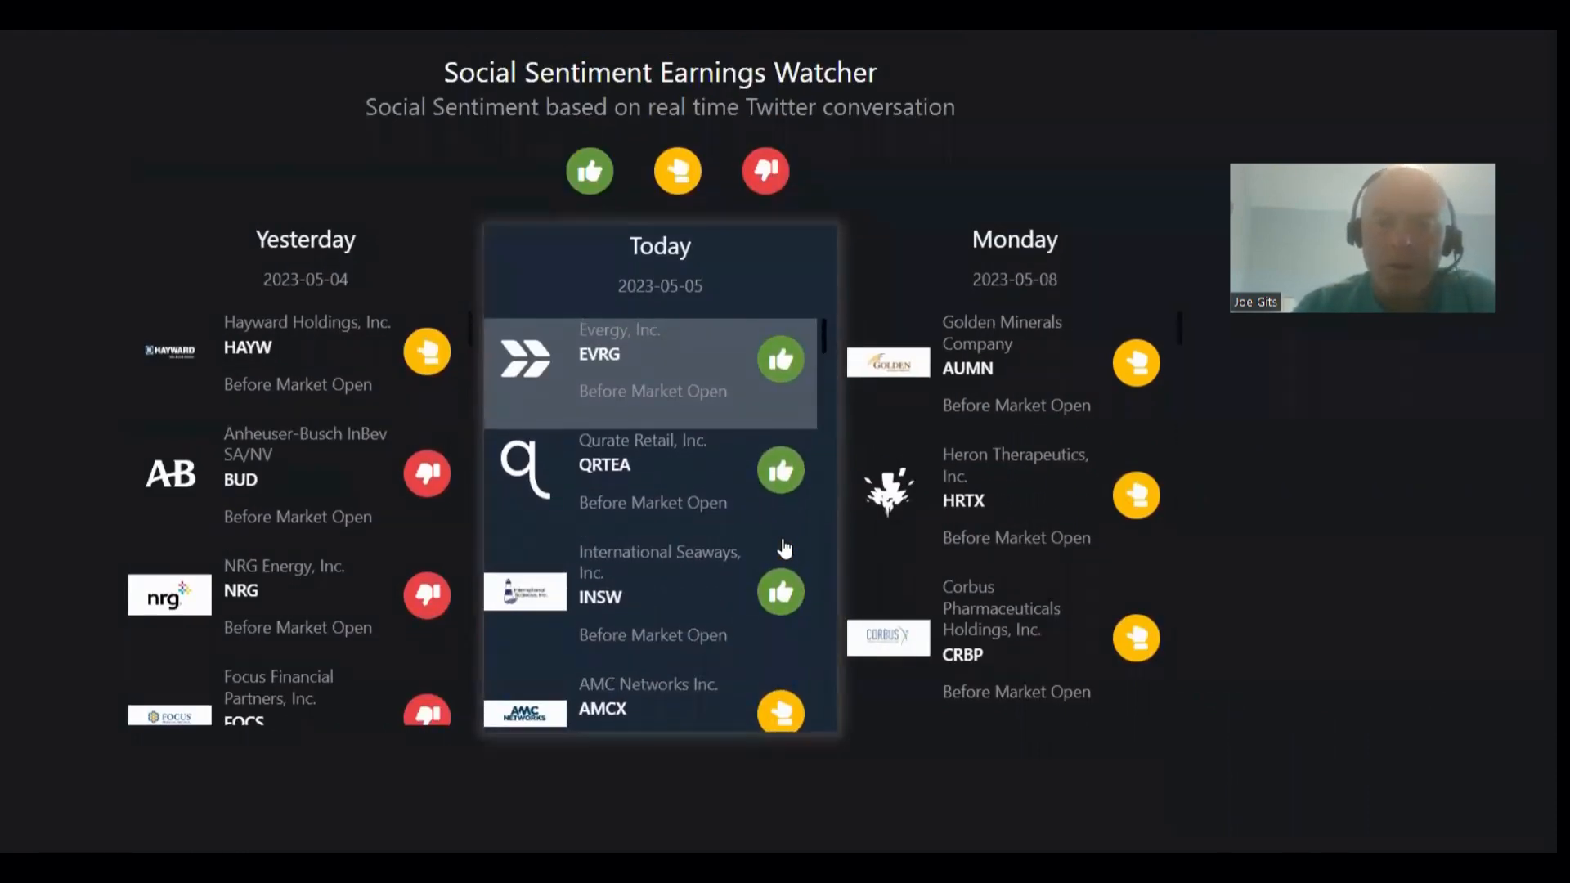
mouse_move(1124, 479)
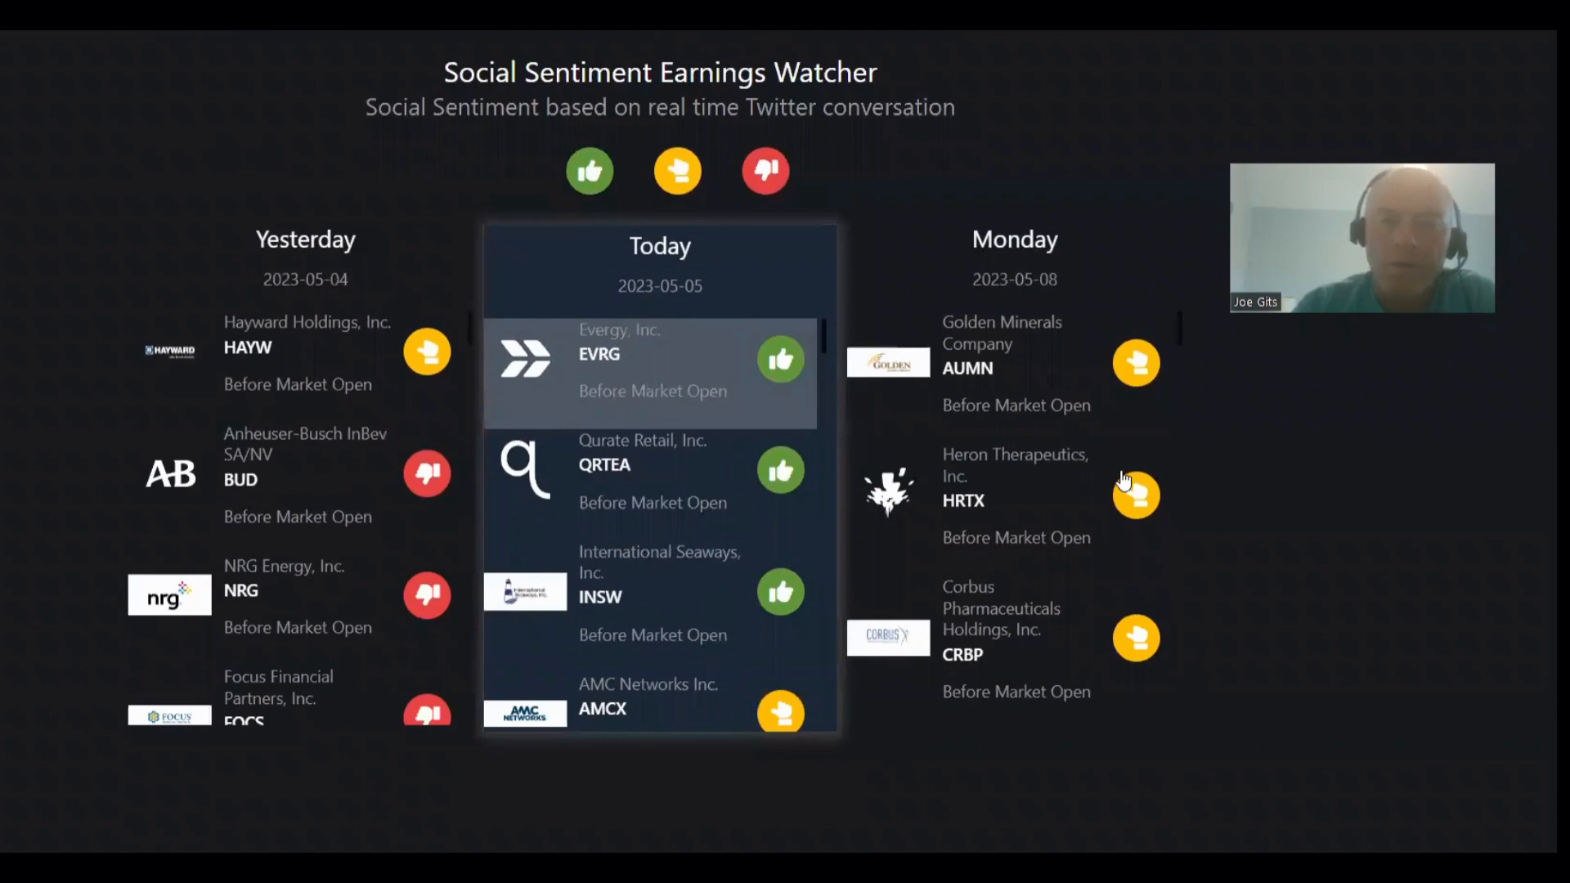